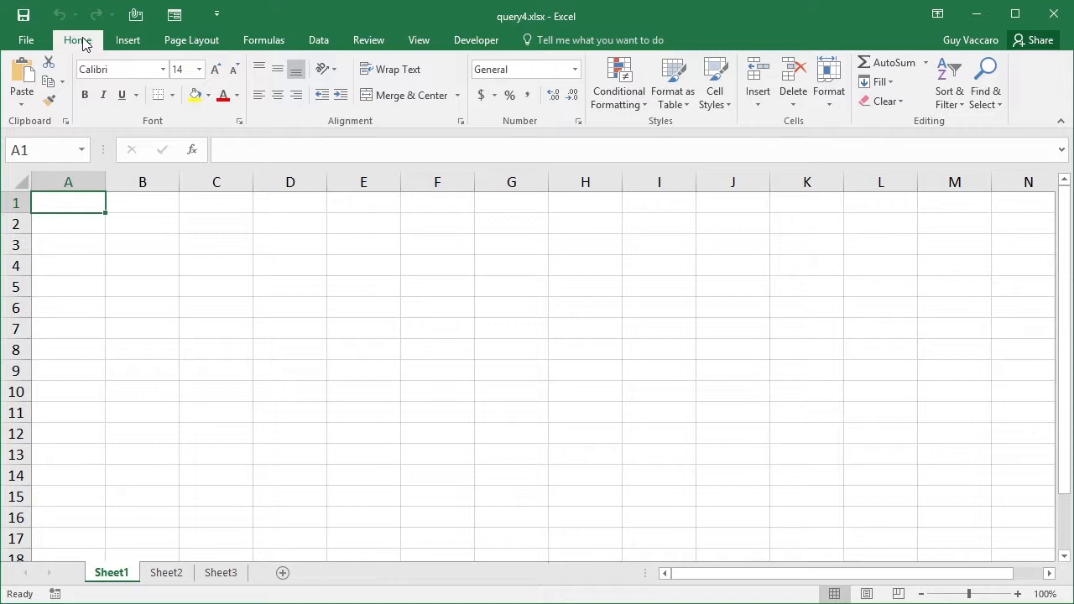
# - Show the New Query options on the Data tab for importing from other sources
pyautogui.click(319, 40)
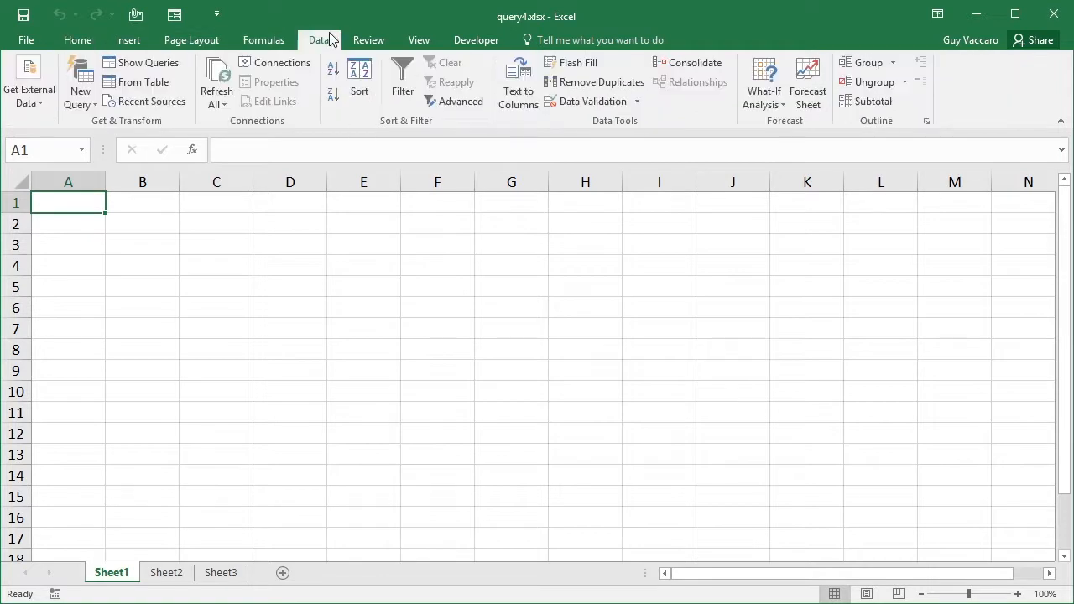
pyautogui.click(81, 87)
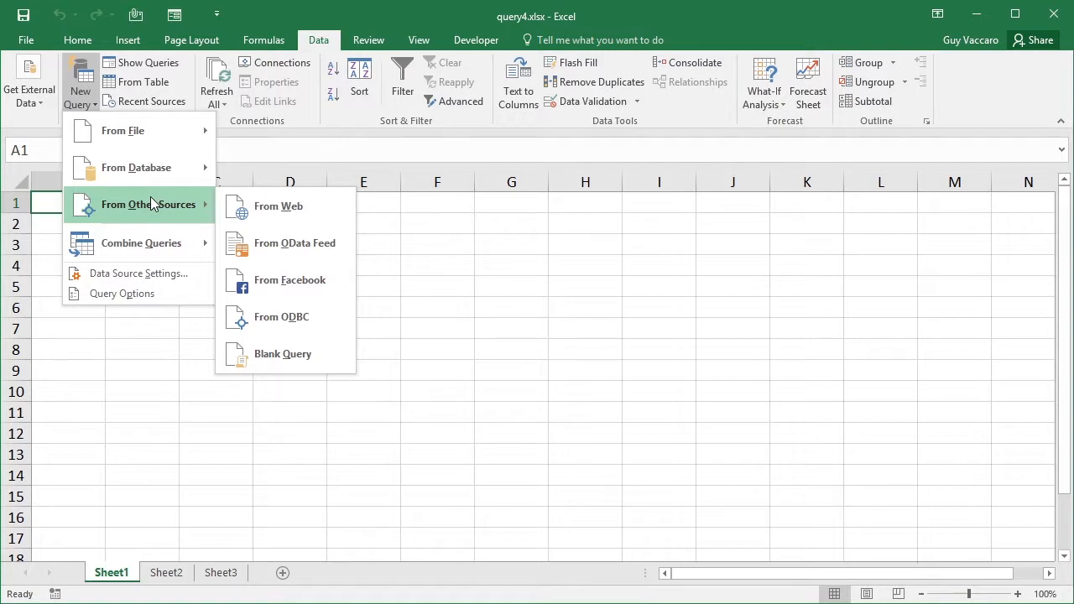
pyautogui.moveTo(295, 242)
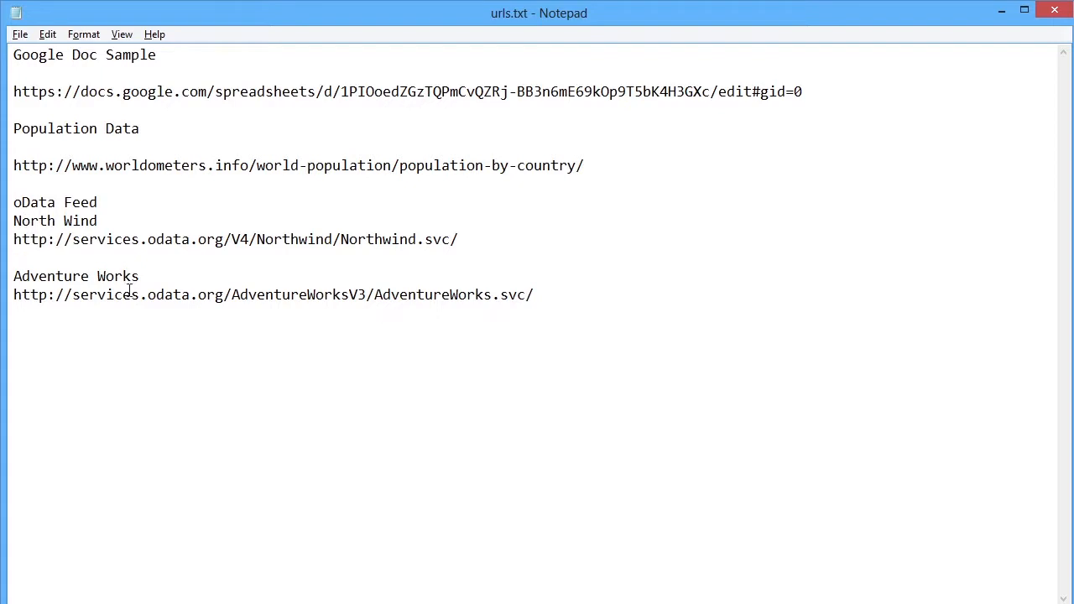
pyautogui.moveTo(91, 285)
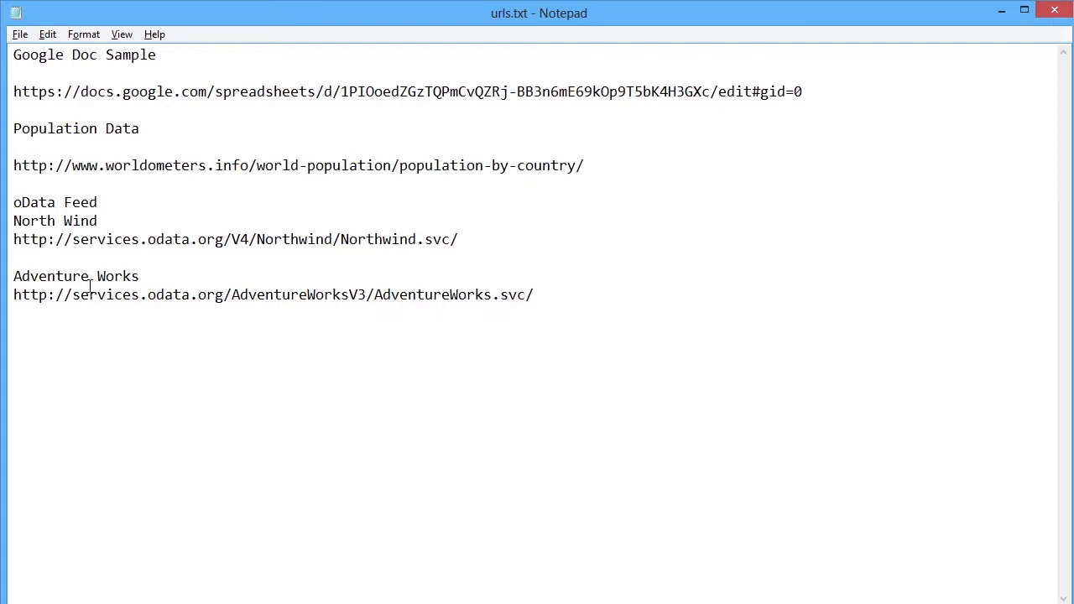
# - Select the AdventureWorks OData feed address in the Notepad list of URLs
pyautogui.click(535, 295)
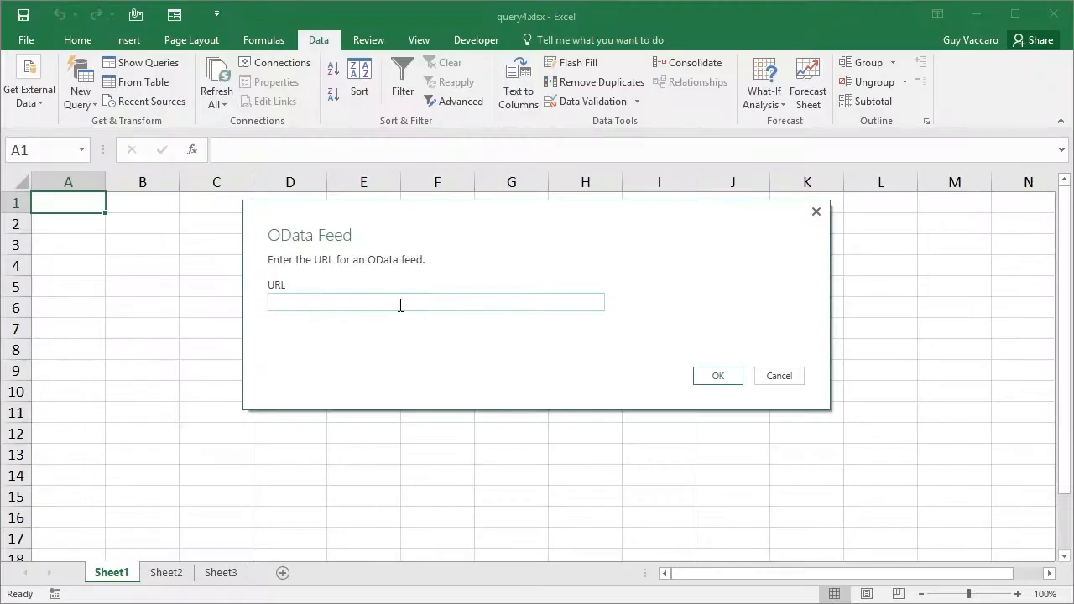
pyautogui.write('http://services.odata.org/AdventureWorksV3/AdventureWorks.svc/')
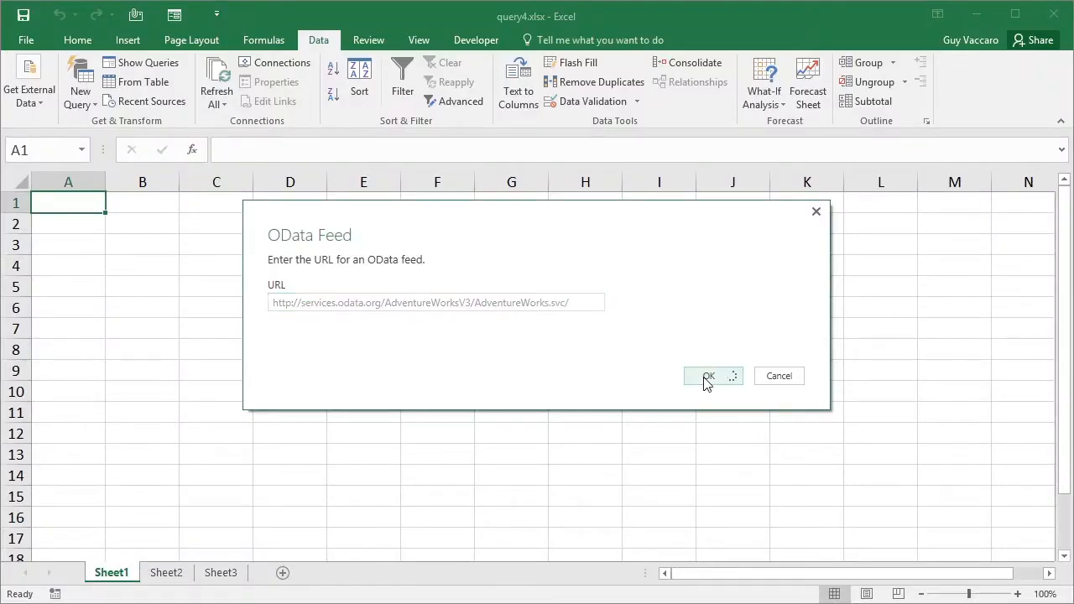
pyautogui.click(708, 376)
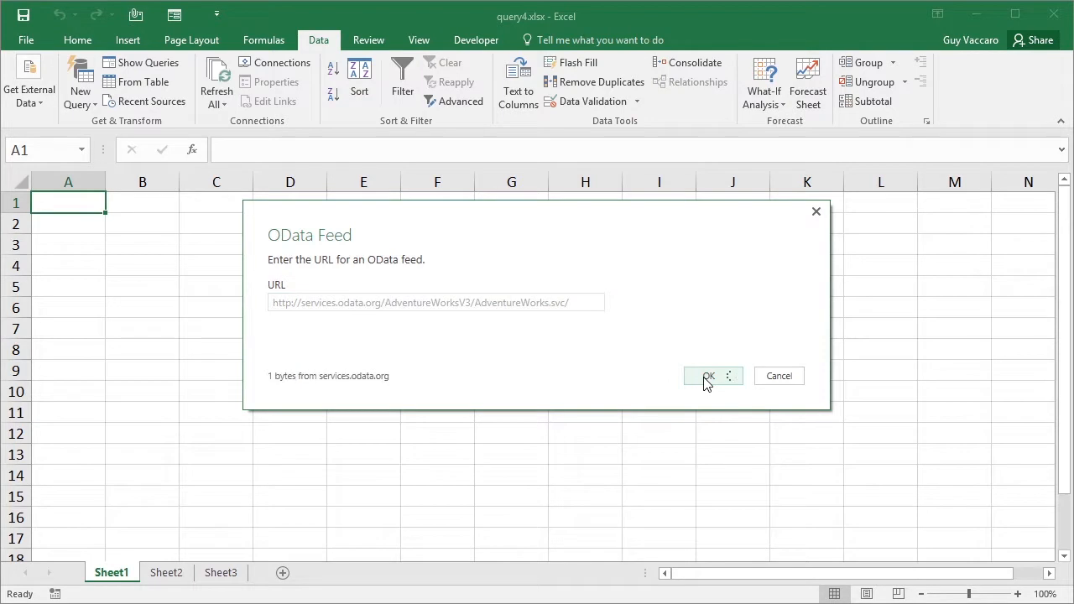
pyautogui.click(708, 376)
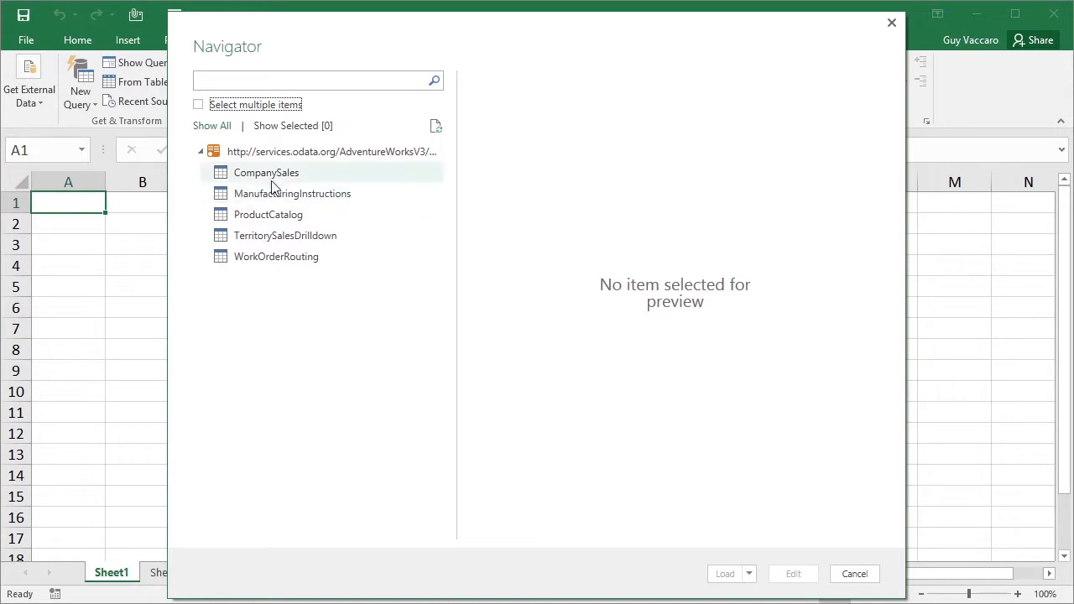
pyautogui.moveTo(265, 171)
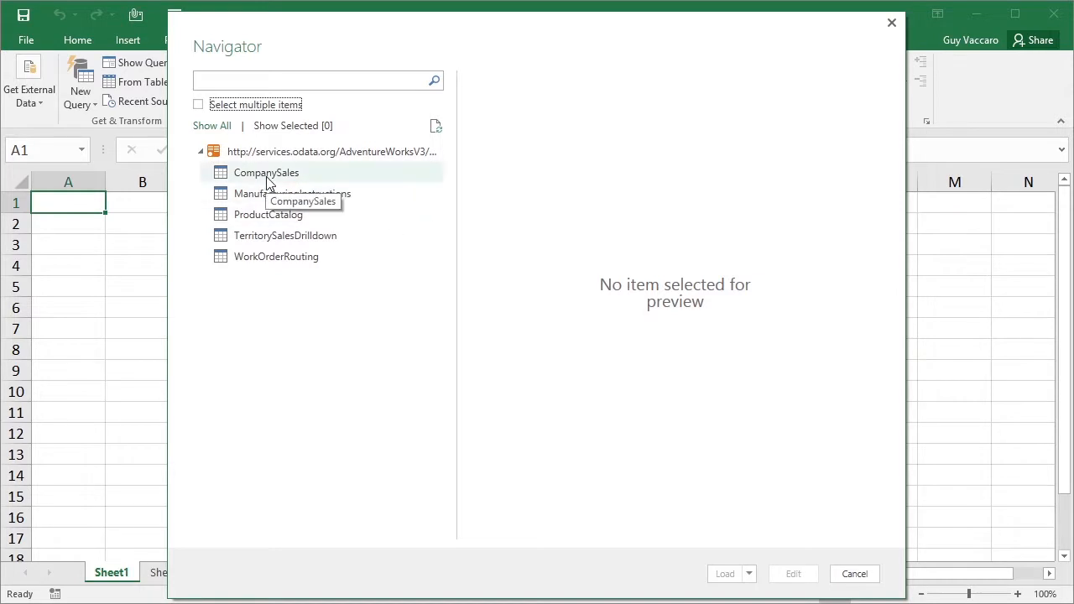
# - Preview CompanySales, ProductCatalog, TerritorySalesDrilldown and WorkOrderRouting, then edit ProductCatalog as a query
pyautogui.click(266, 172)
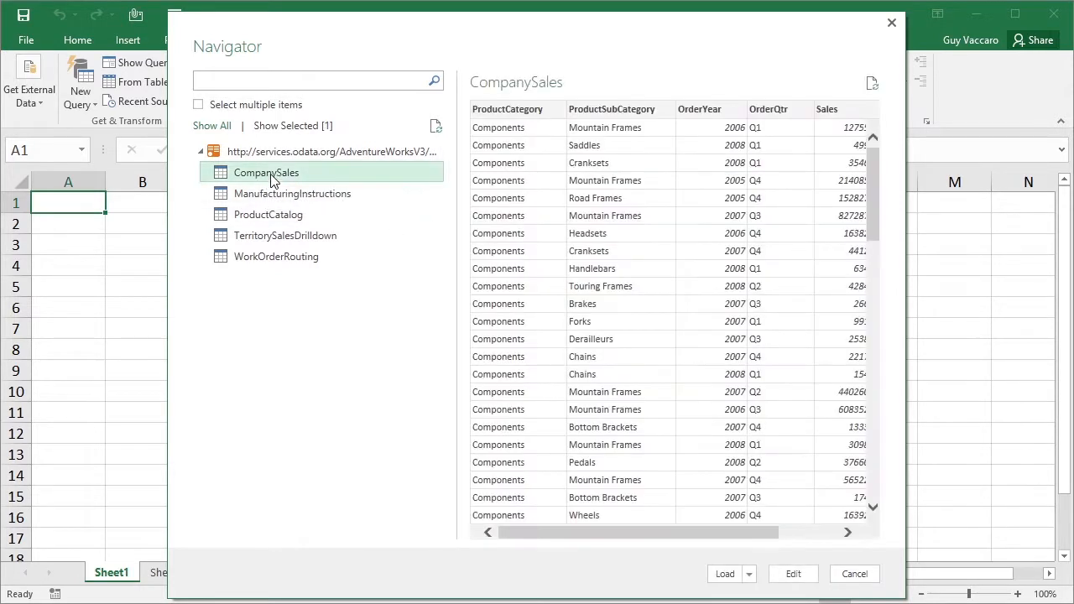
pyautogui.moveTo(664, 255)
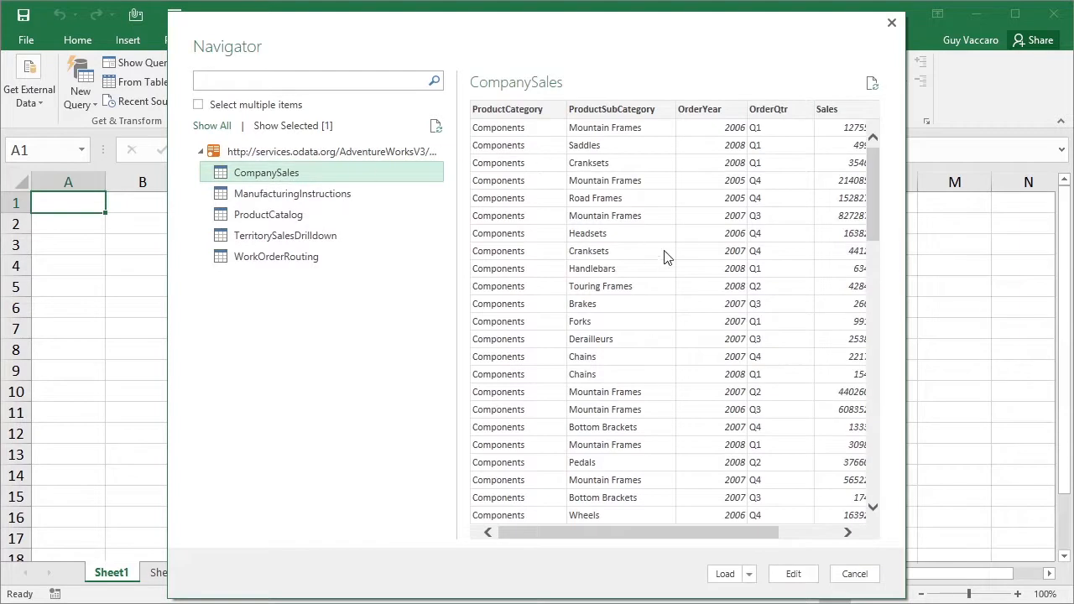
pyautogui.moveTo(292, 193)
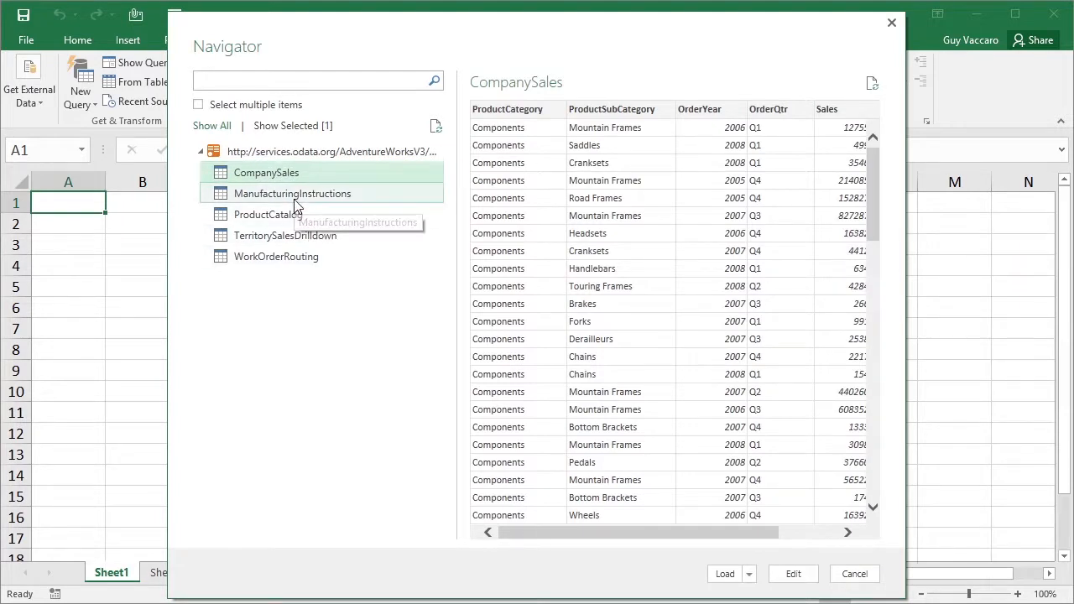
pyautogui.click(269, 215)
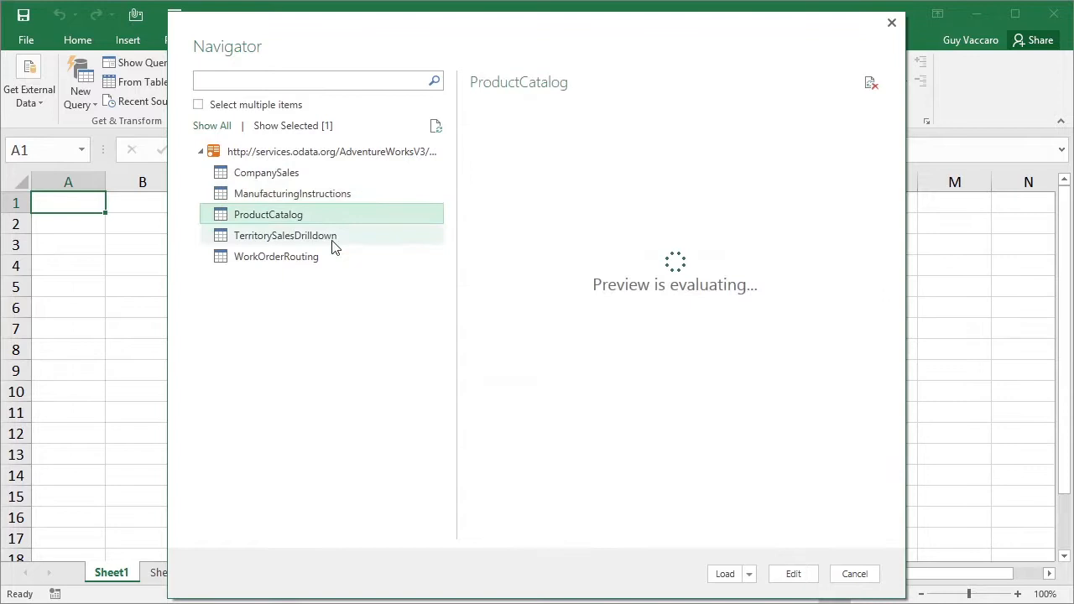
pyautogui.click(285, 235)
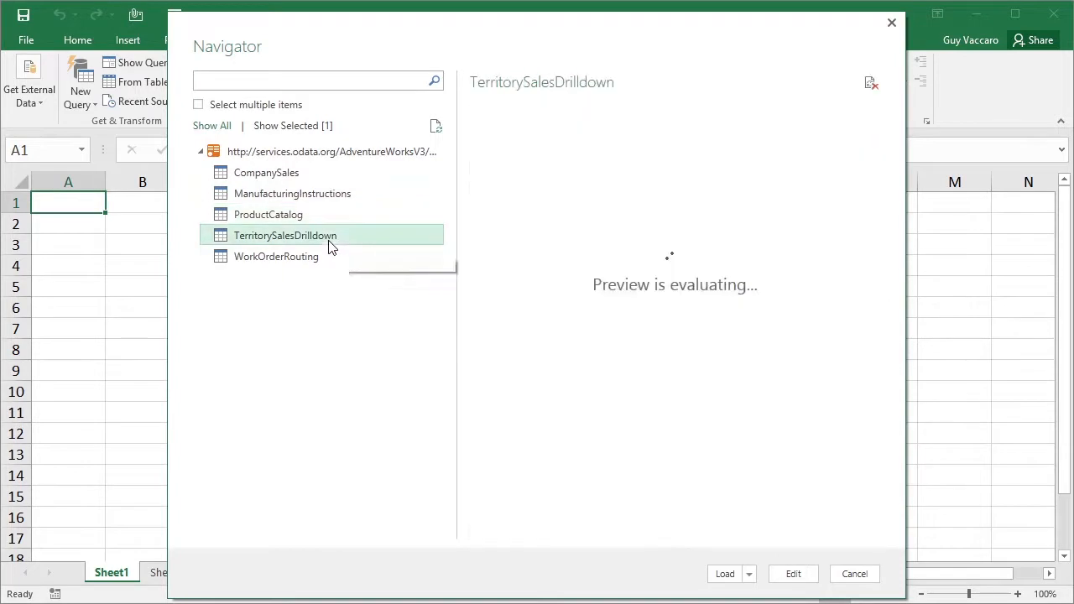
pyautogui.click(275, 256)
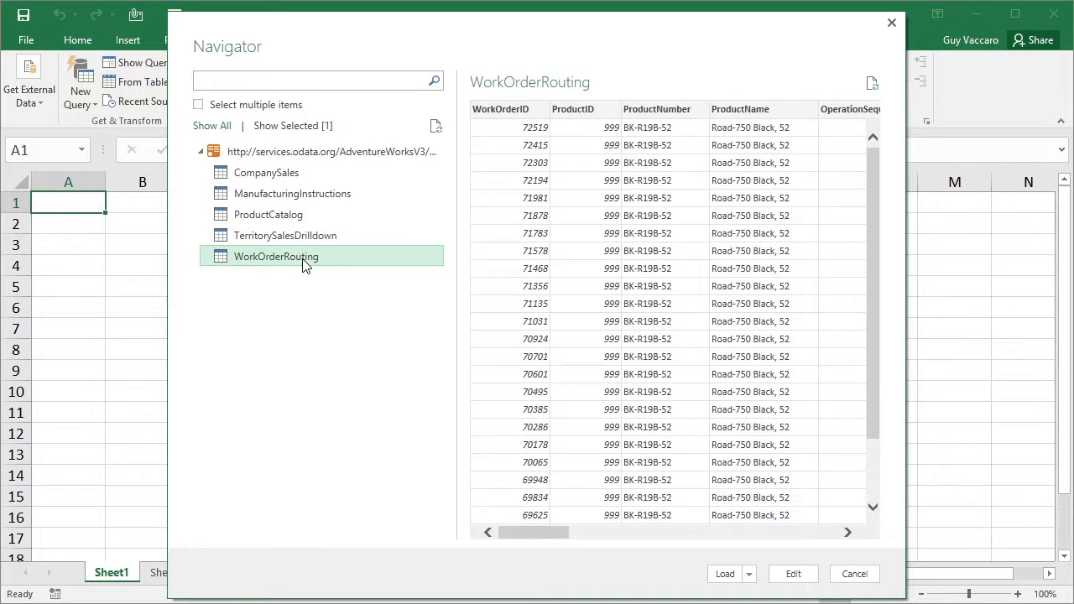
pyautogui.moveTo(265, 172)
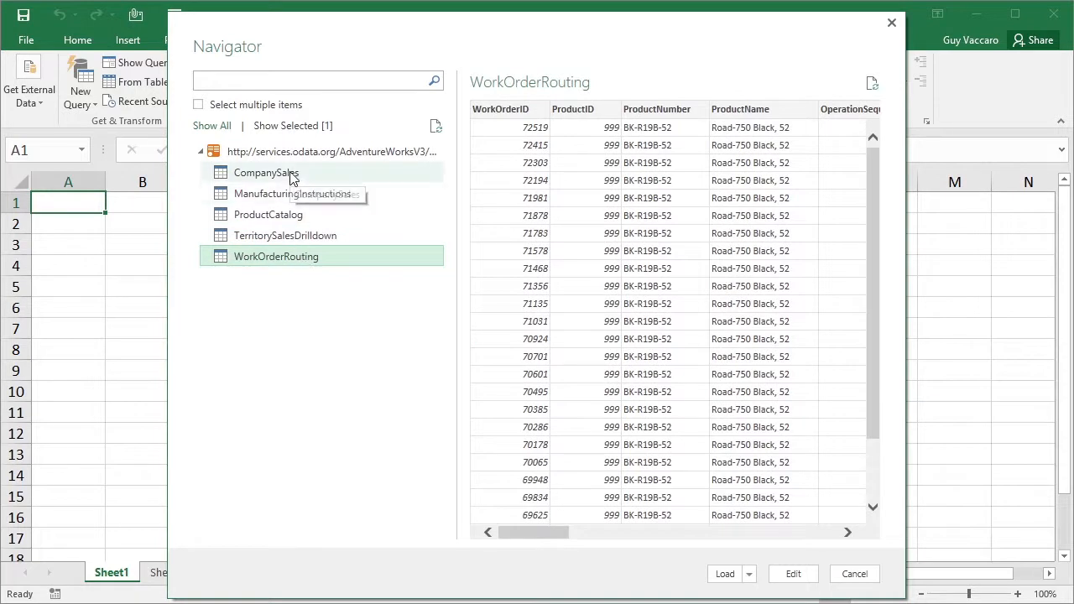
pyautogui.click(268, 215)
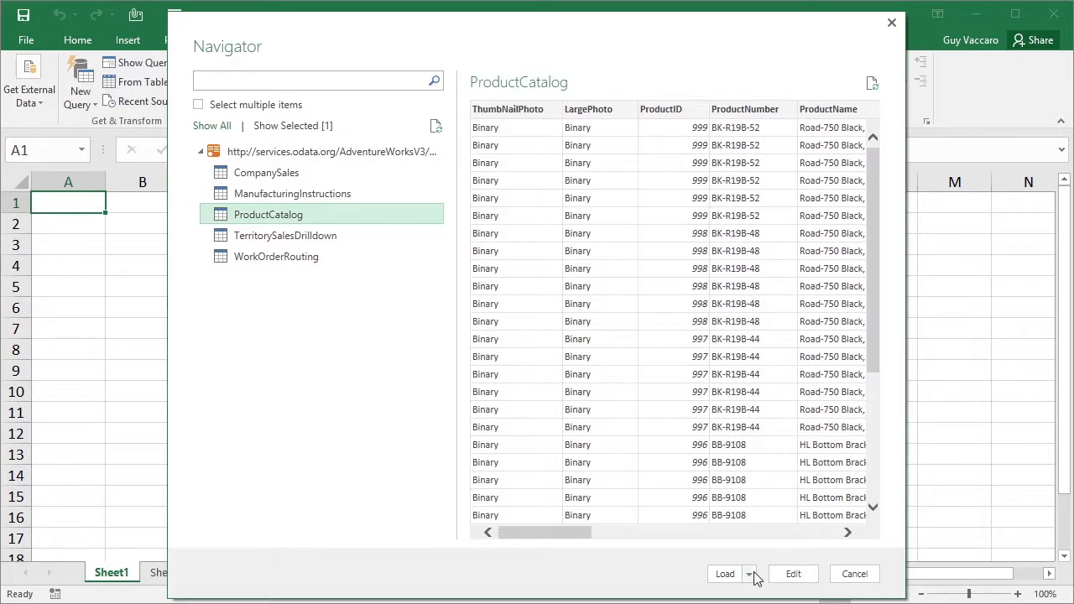
pyautogui.click(793, 574)
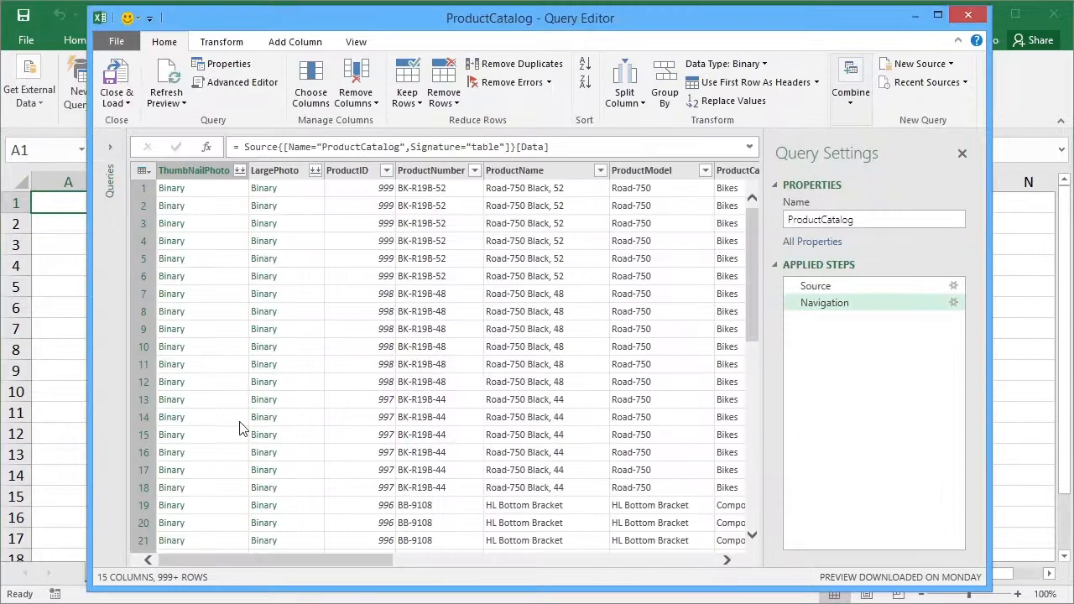
pyautogui.moveTo(239, 517)
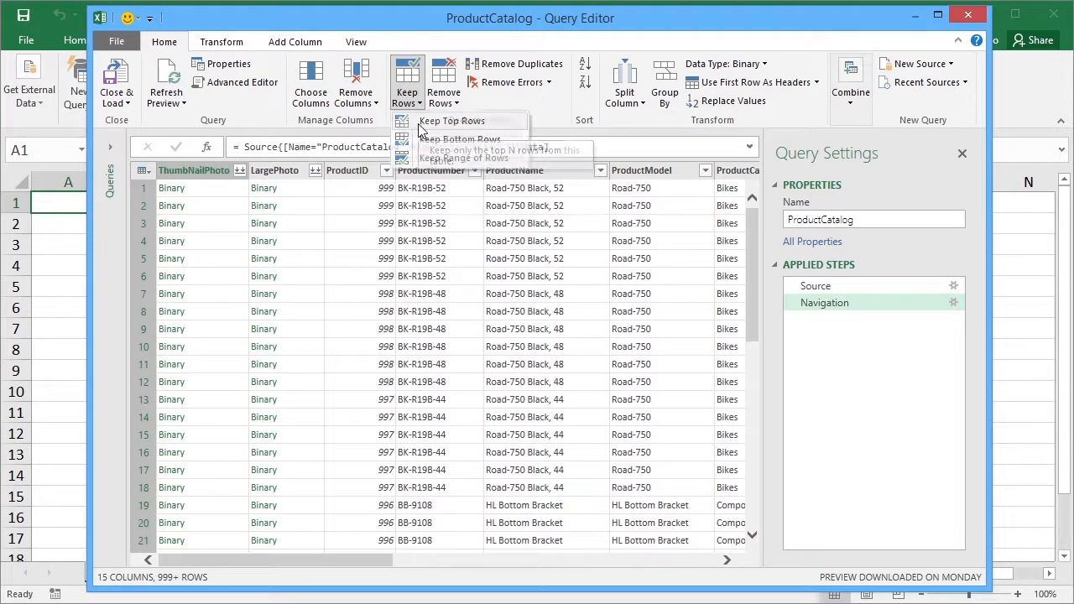
# - Keep only the top 100 rows of the ProductCatalog query
pyautogui.click(451, 121)
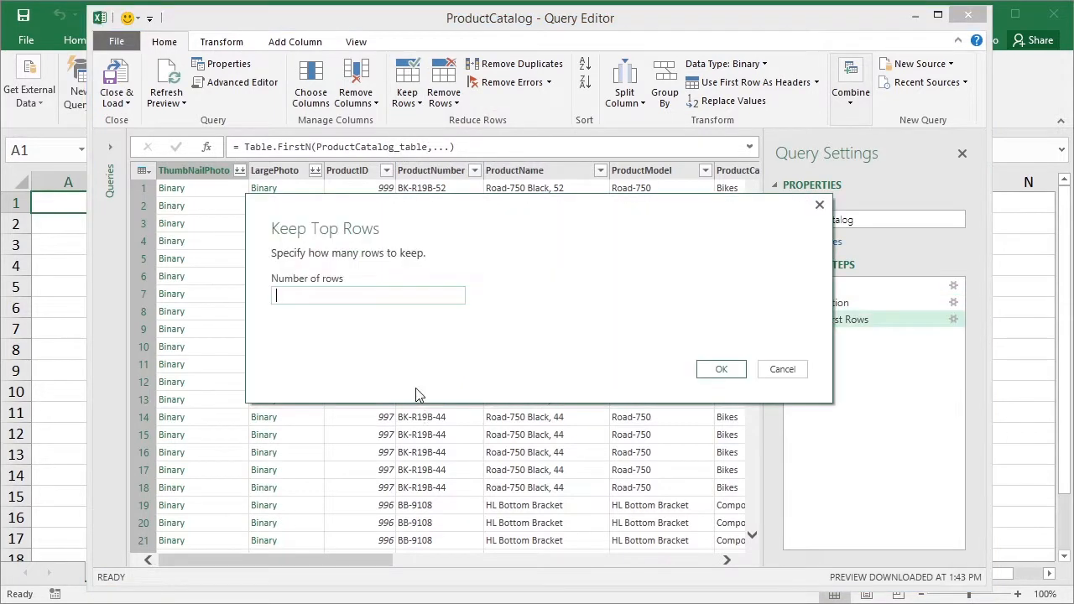
pyautogui.write('100')
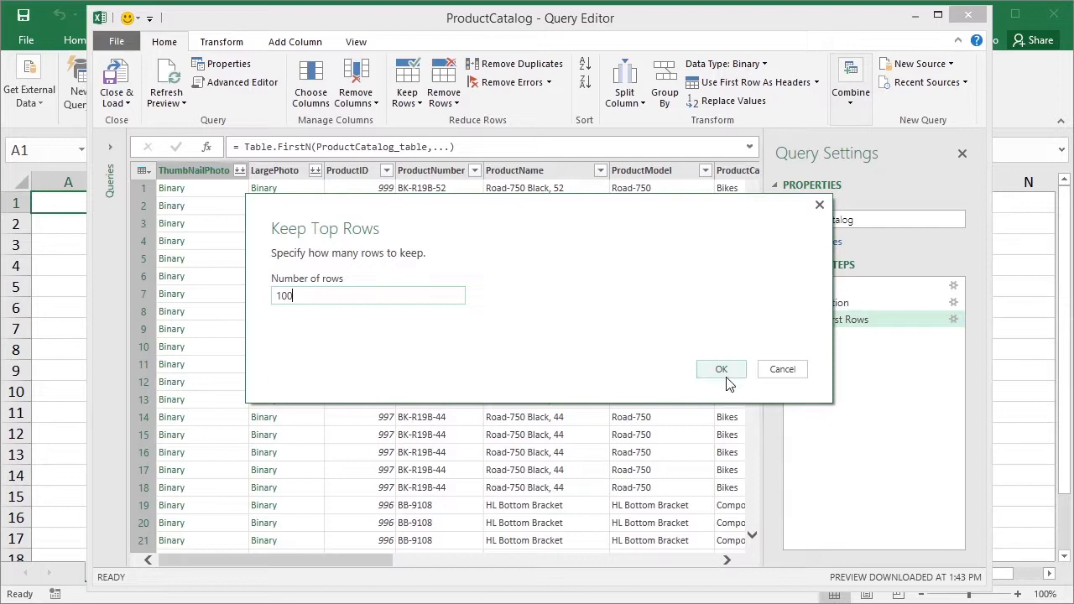
pyautogui.click(720, 369)
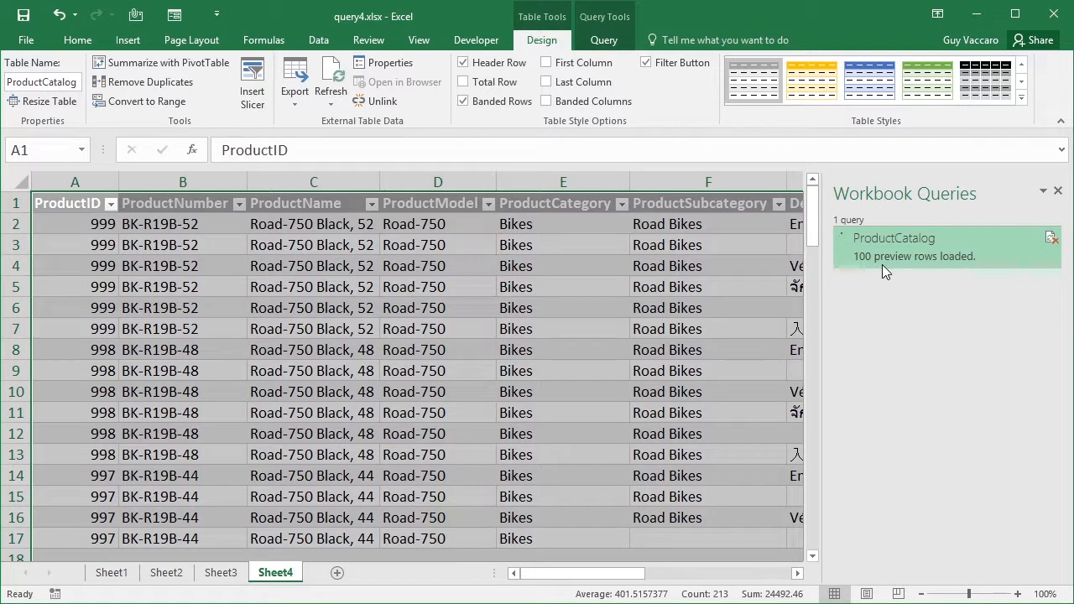
pyautogui.moveTo(319, 41)
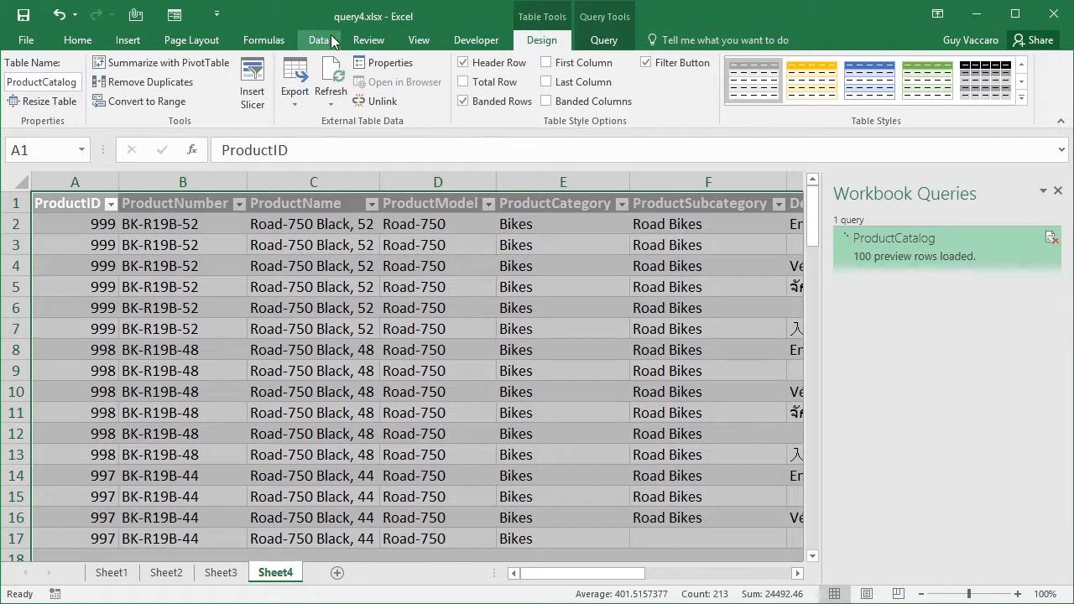
pyautogui.click(319, 40)
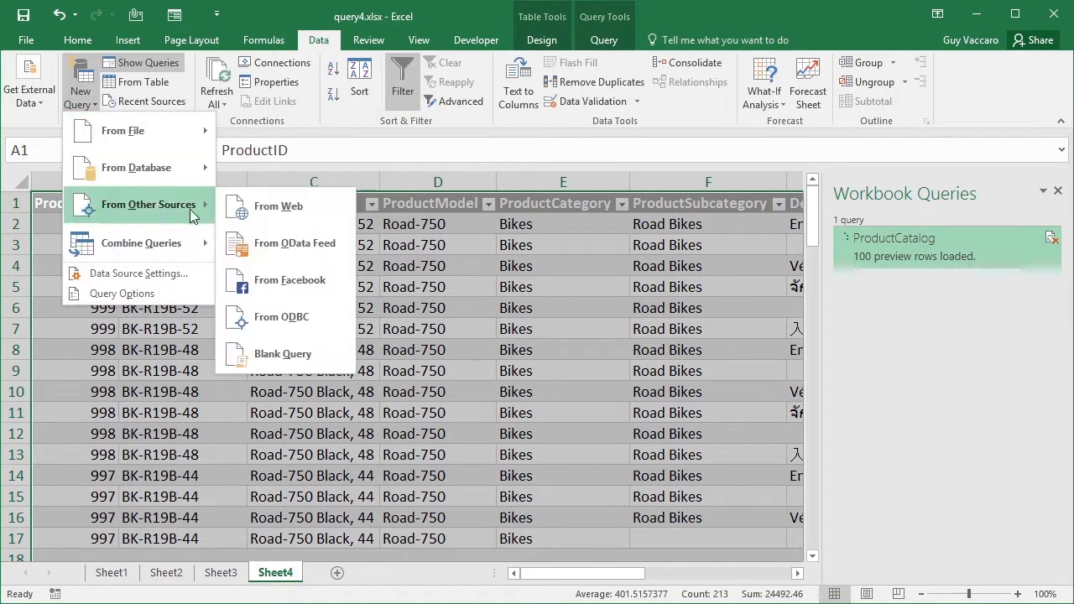
pyautogui.click(294, 241)
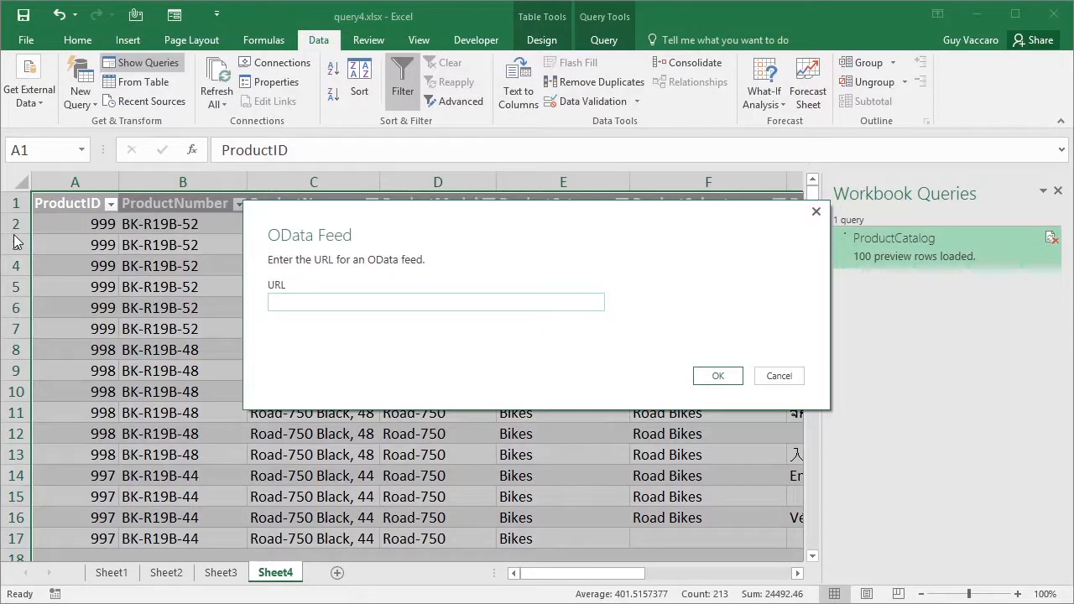
pyautogui.write('http://services.odata.org/V4/Northwind/Northwind.svc/')
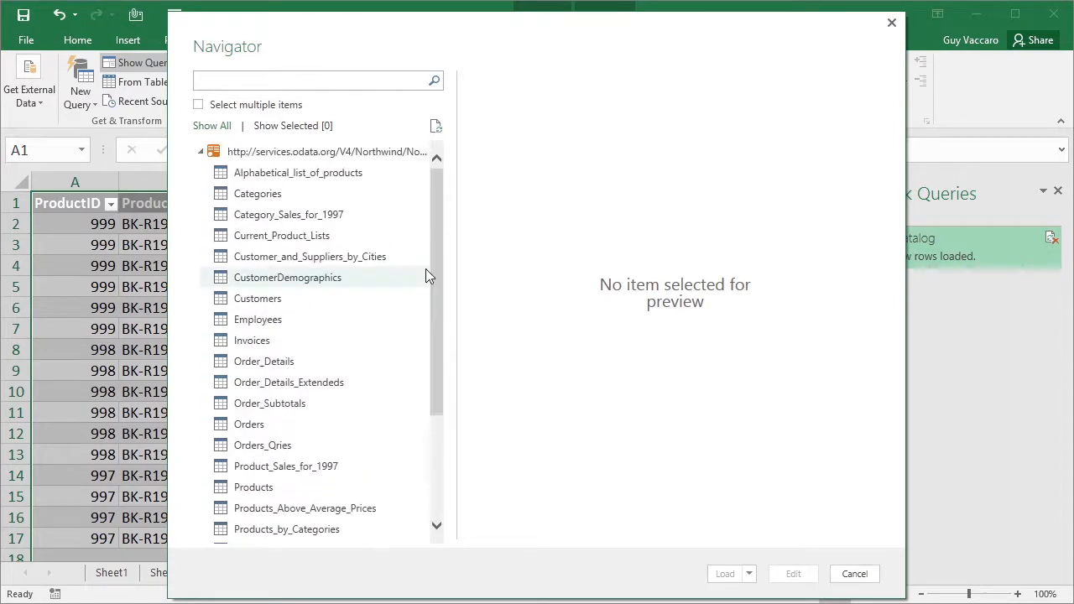
# - Preview the Northwind Employees, Orders and Products tables in the Navigator
pyautogui.click(259, 319)
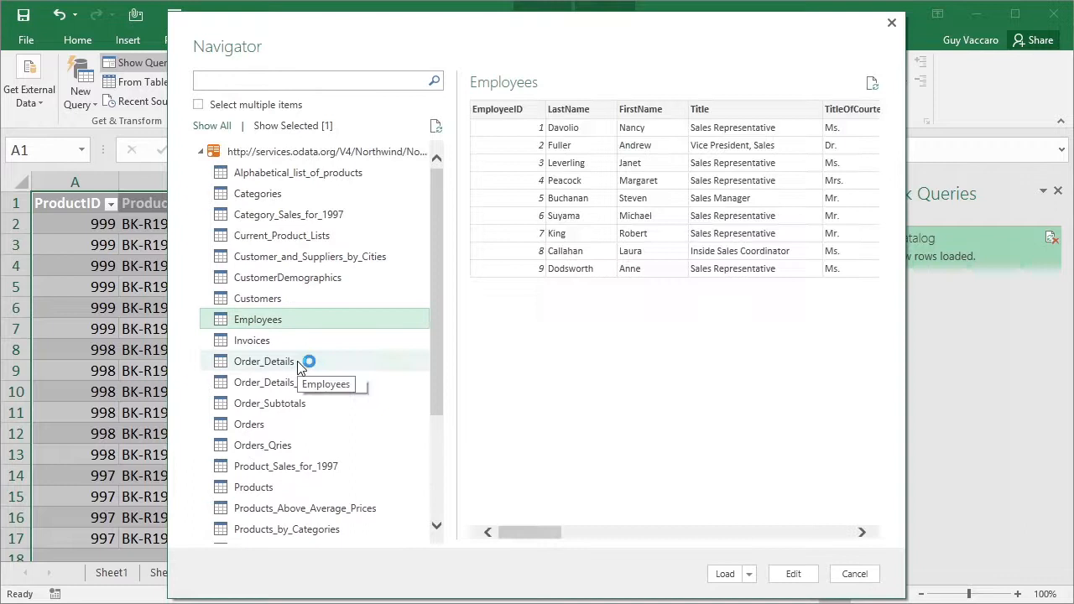
pyautogui.click(248, 423)
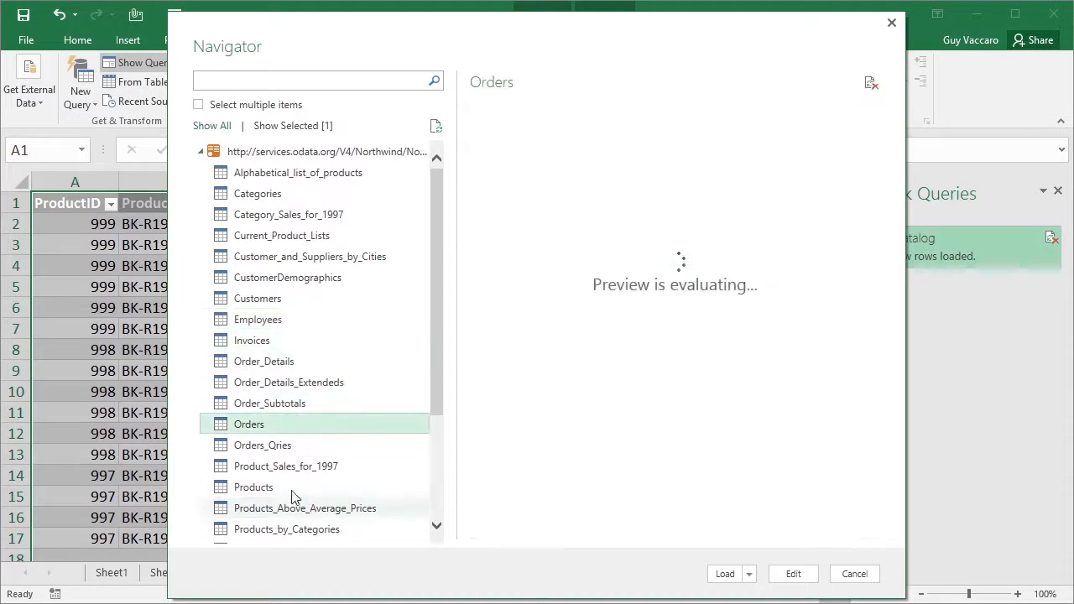
pyautogui.click(254, 487)
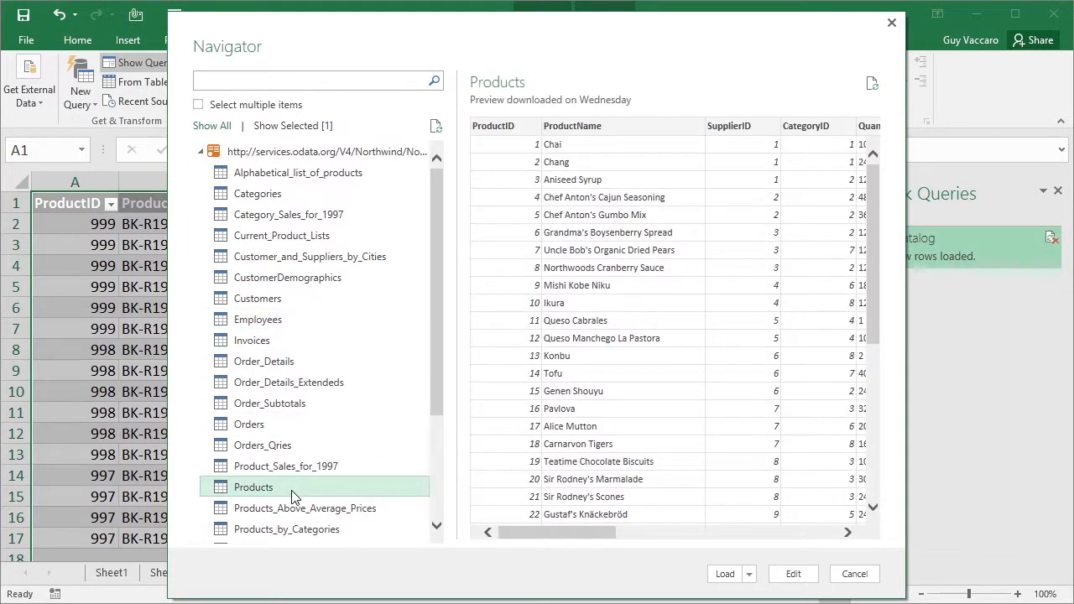
pyautogui.moveTo(265, 423)
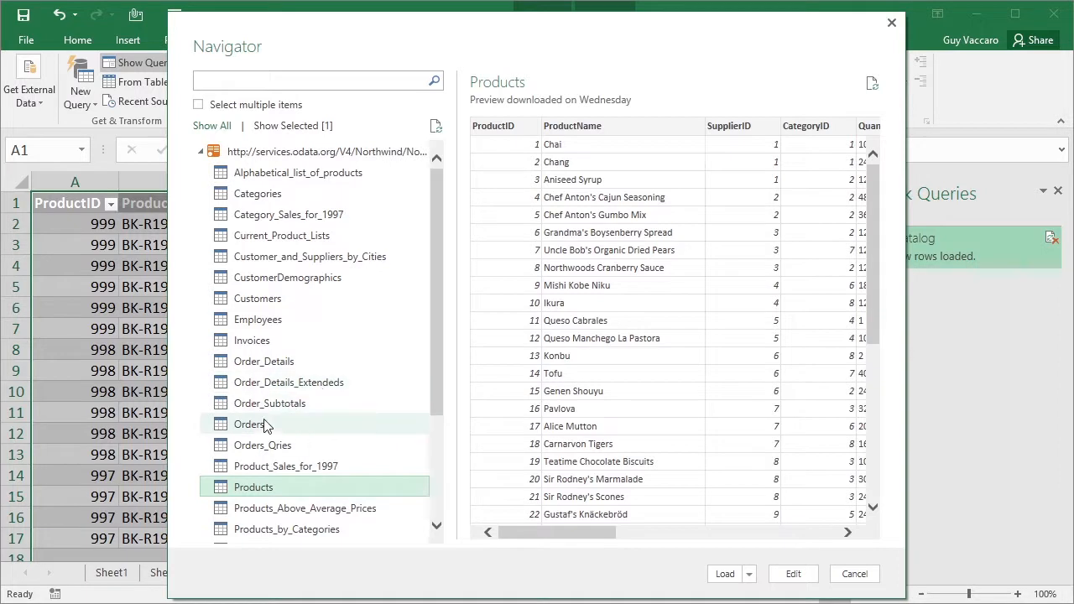
pyautogui.moveTo(277, 430)
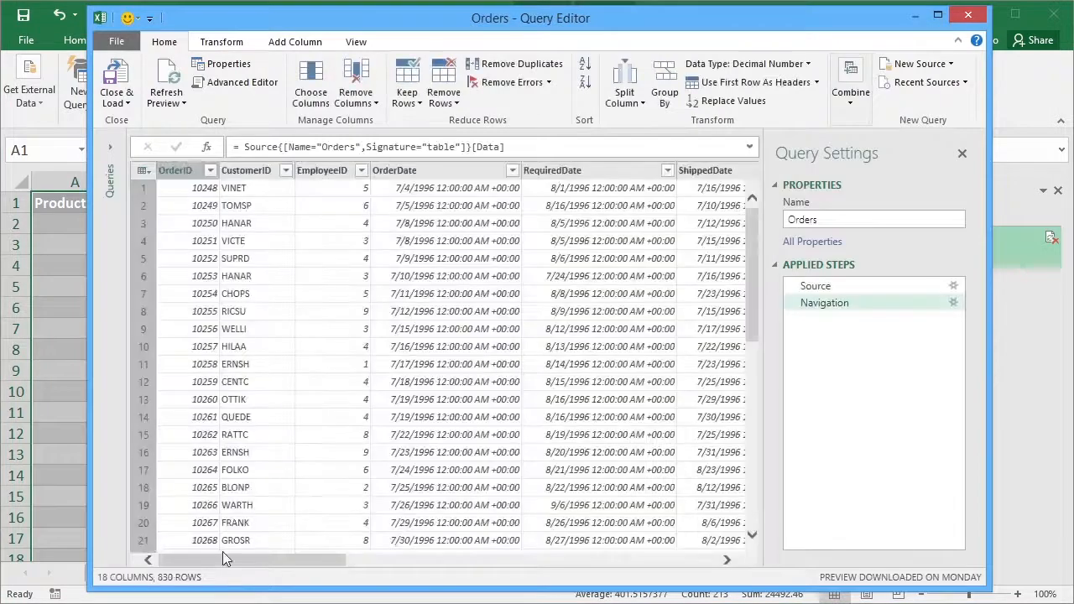
# - Keep only the top 400 rows of the Orders query
pyautogui.click(406, 82)
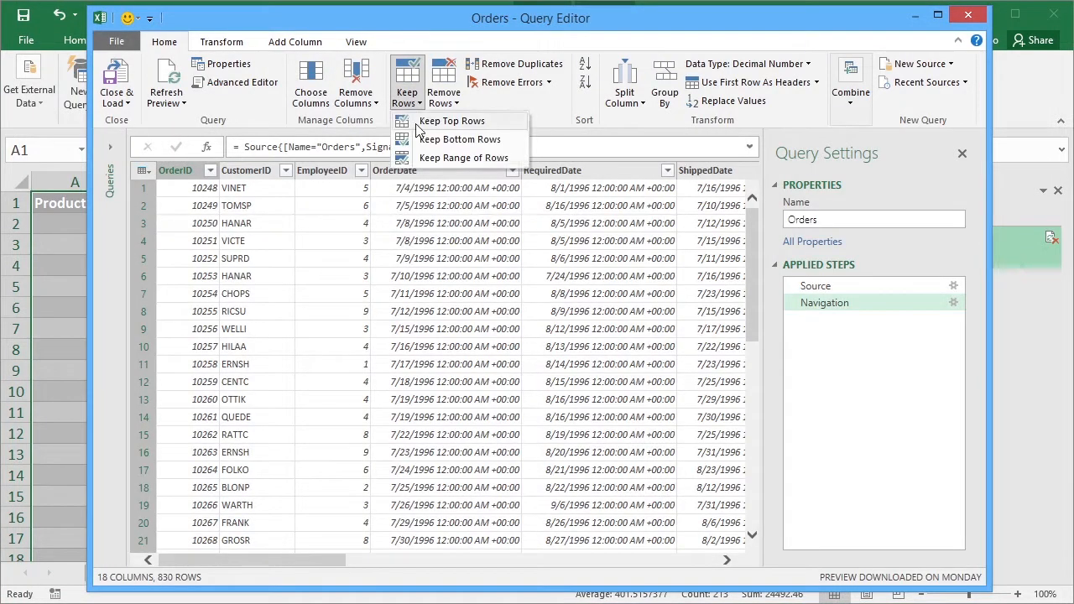
pyautogui.click(452, 121)
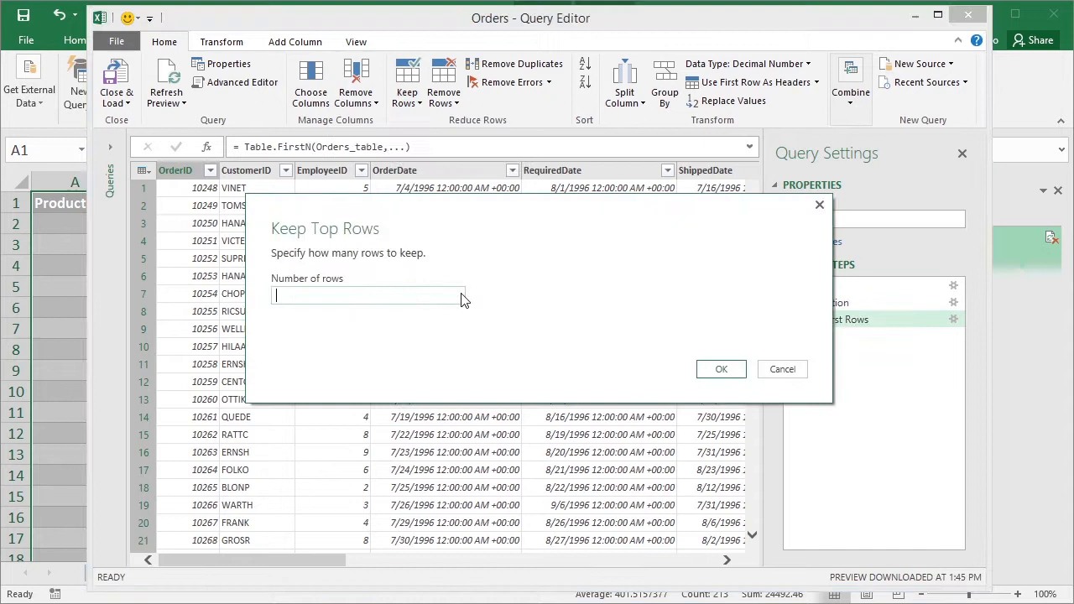
pyautogui.write('400')
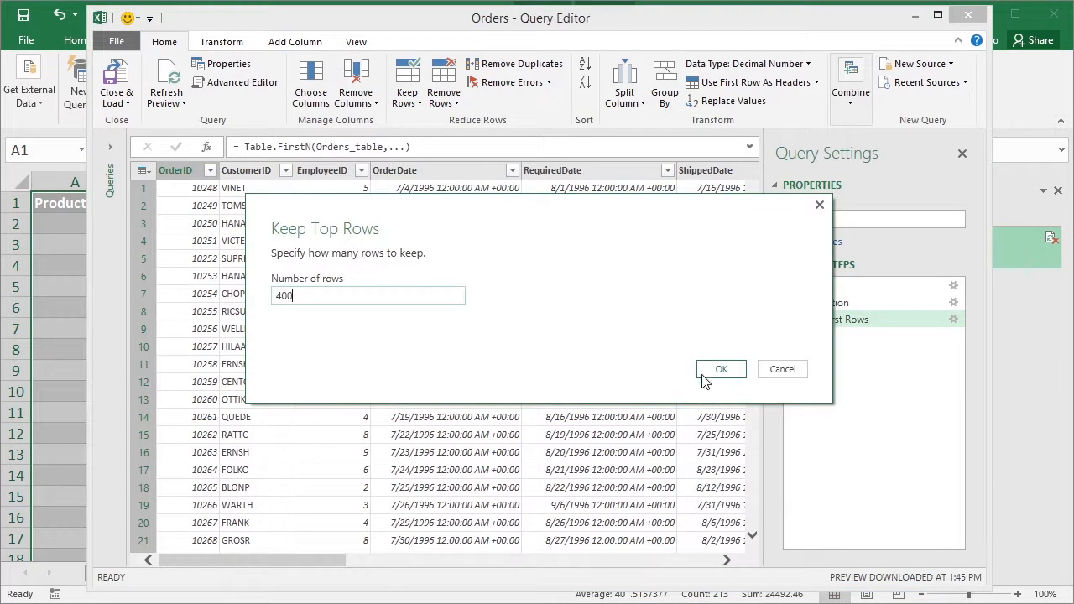
pyautogui.click(720, 369)
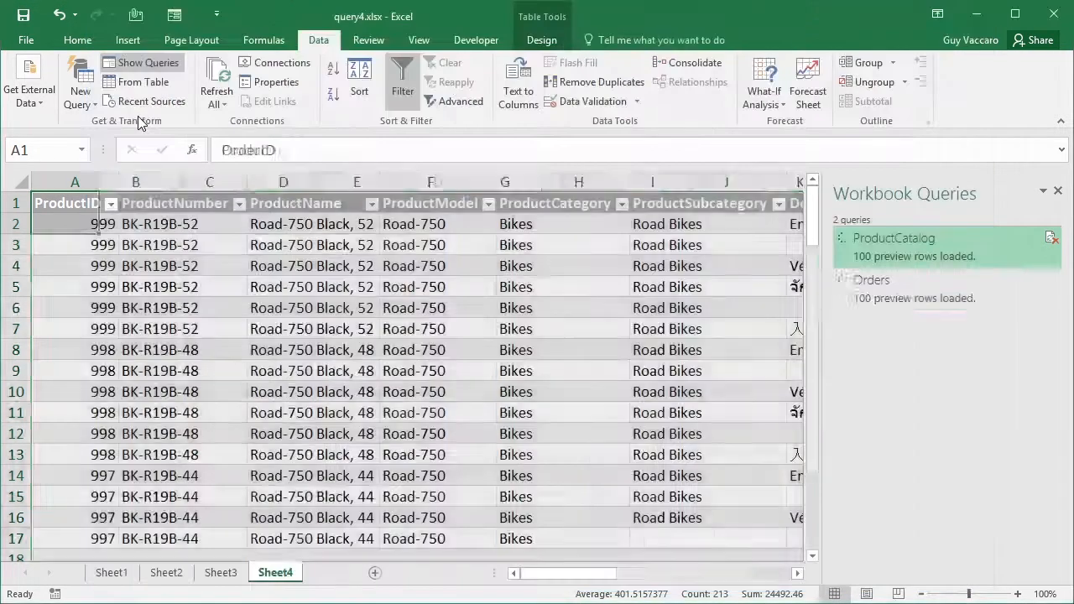
# - View the Orders table on its sheet and check the query's peek summary of 400 rows loaded
pyautogui.click(329, 572)
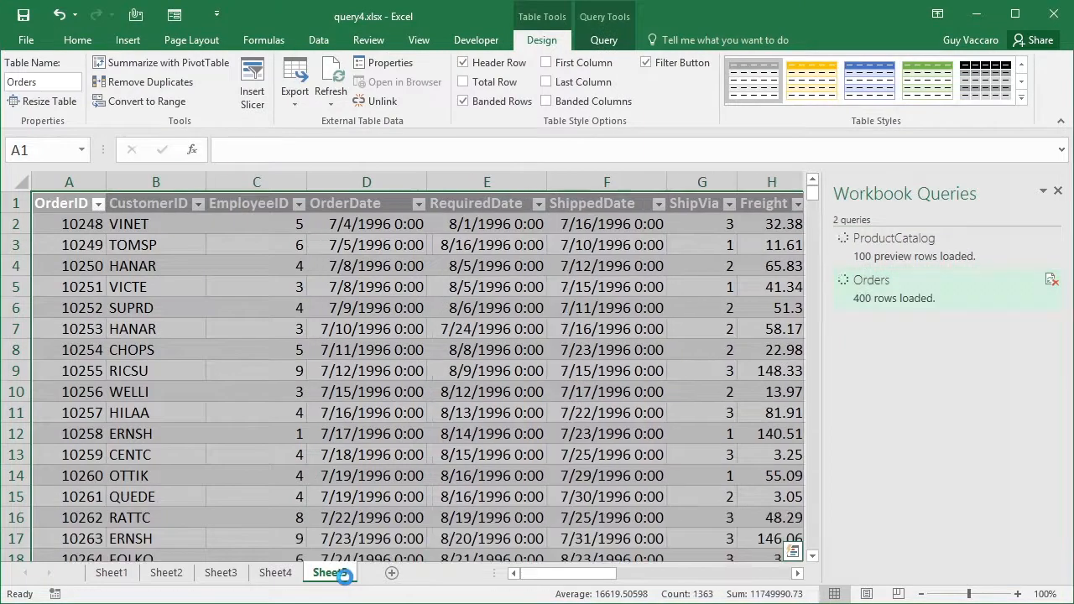
pyautogui.click(329, 572)
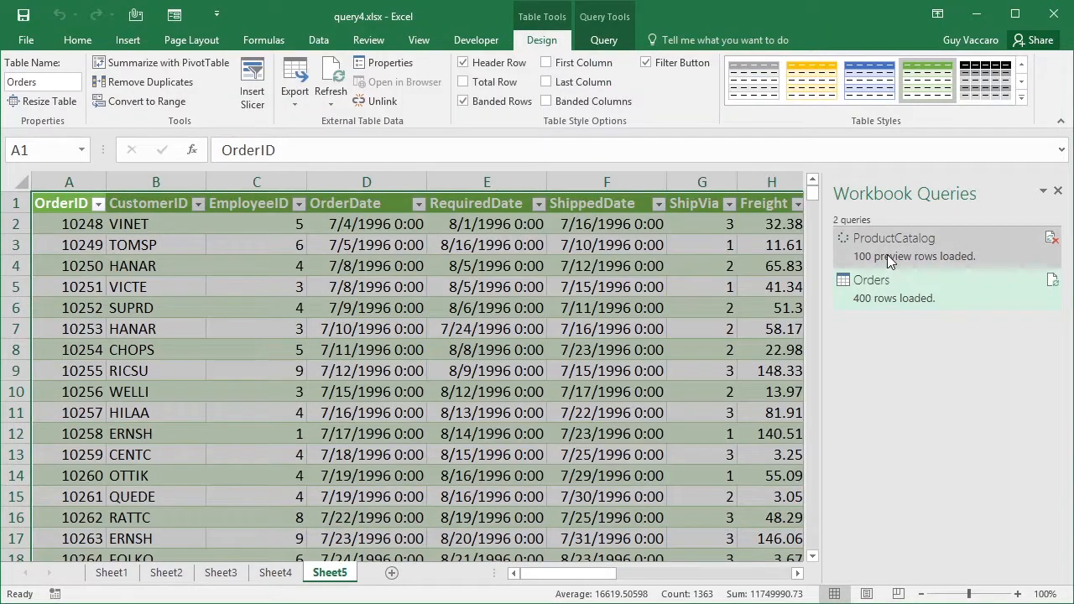
pyautogui.moveTo(848, 252)
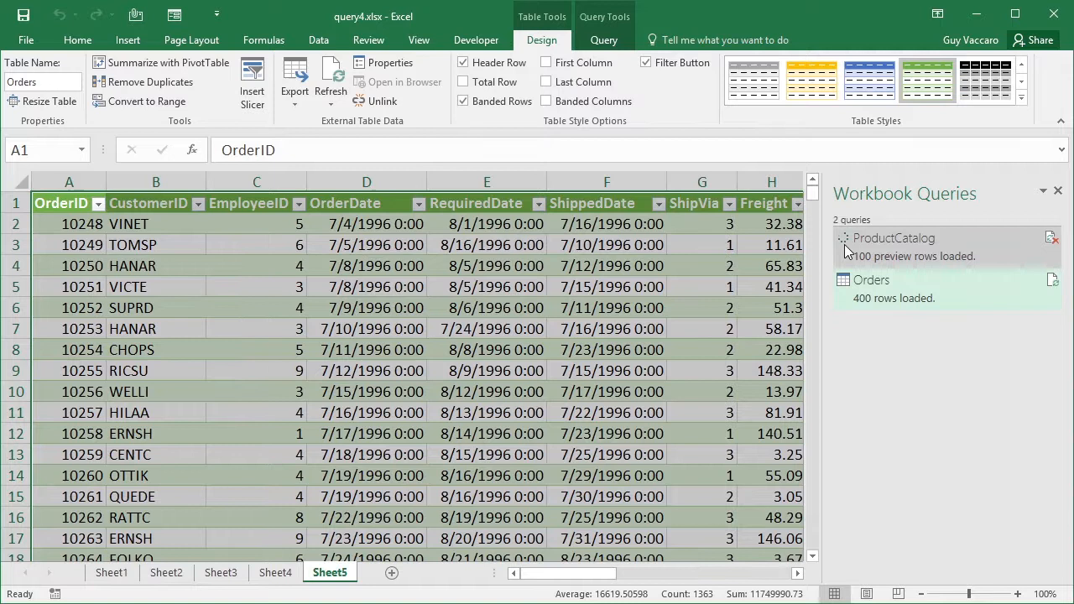
pyautogui.click(873, 279)
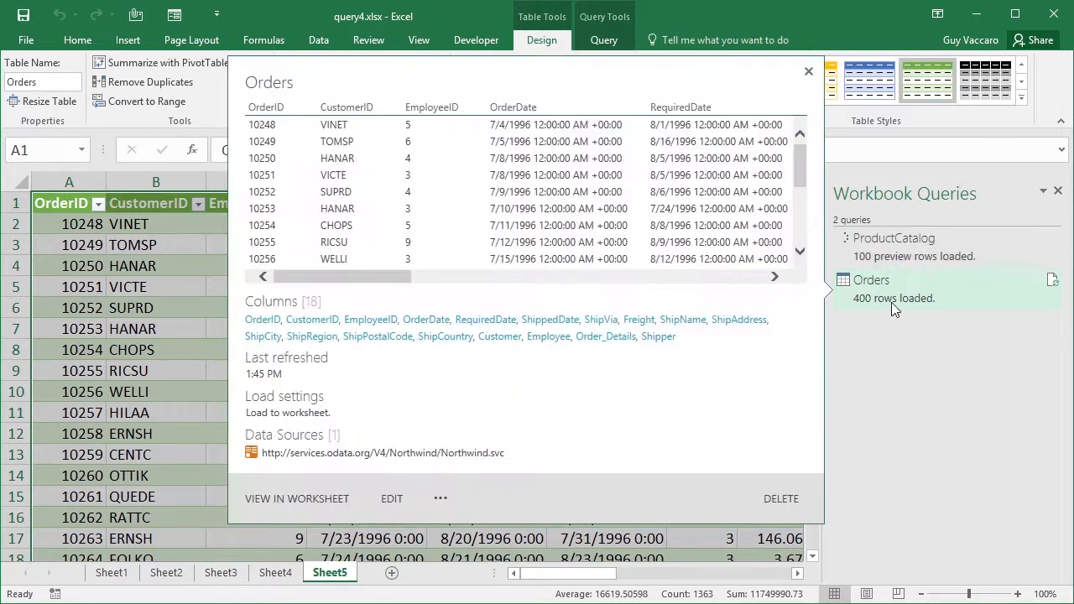
pyautogui.click(809, 71)
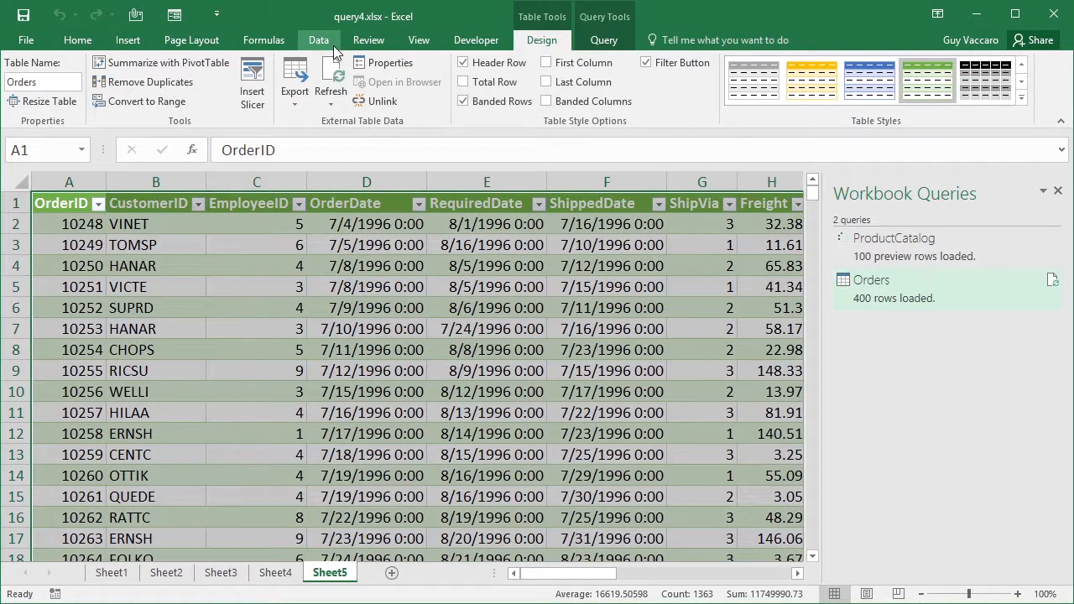
# - Reconnect to the Northwind OData feed from Recent Sources
pyautogui.click(319, 40)
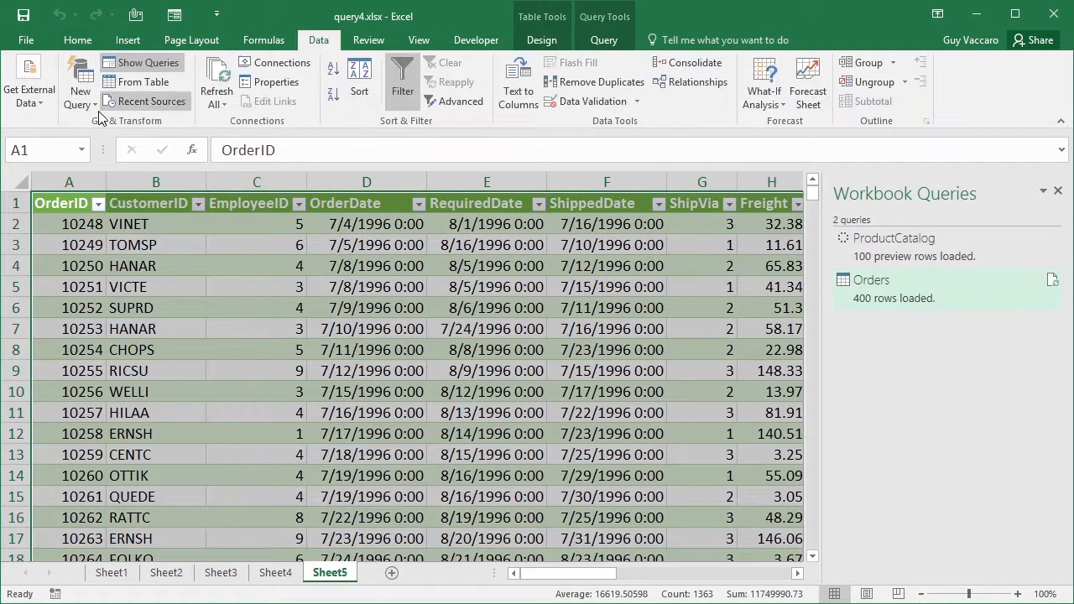
pyautogui.moveTo(80, 84)
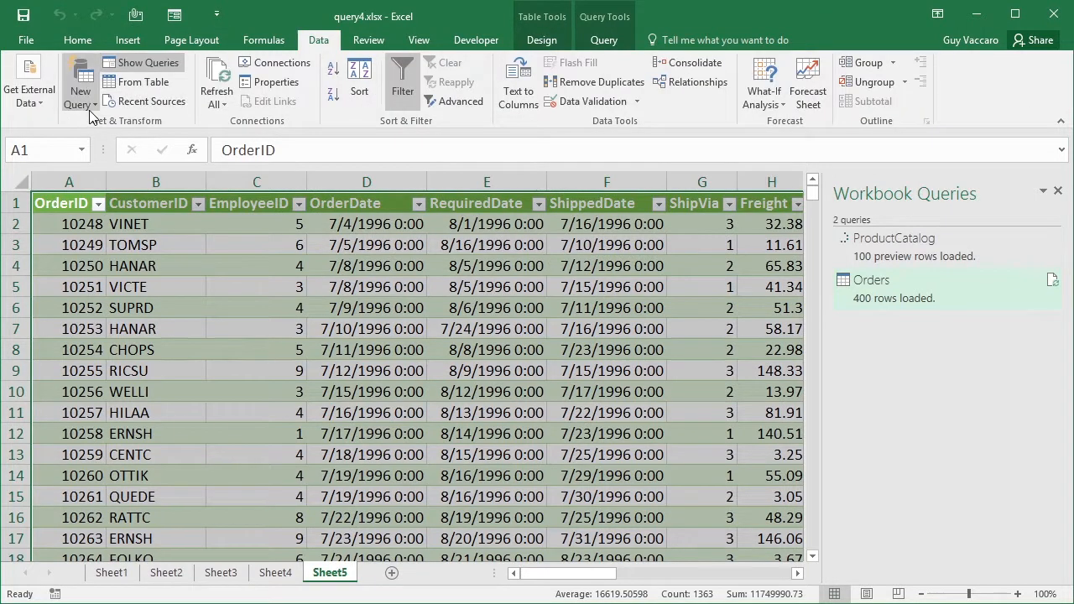
pyautogui.click(81, 84)
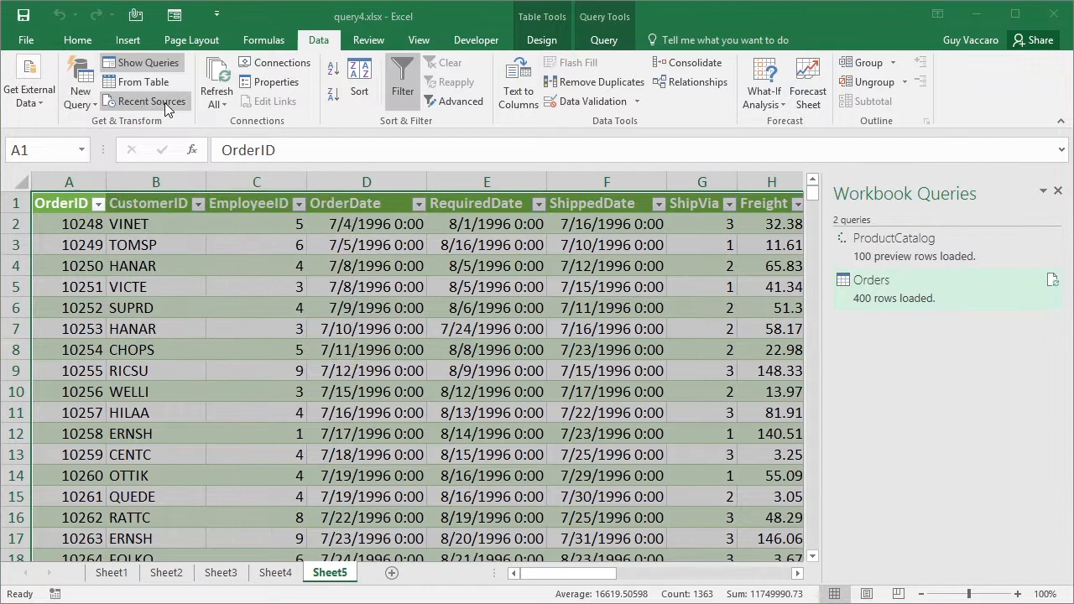
pyautogui.click(151, 101)
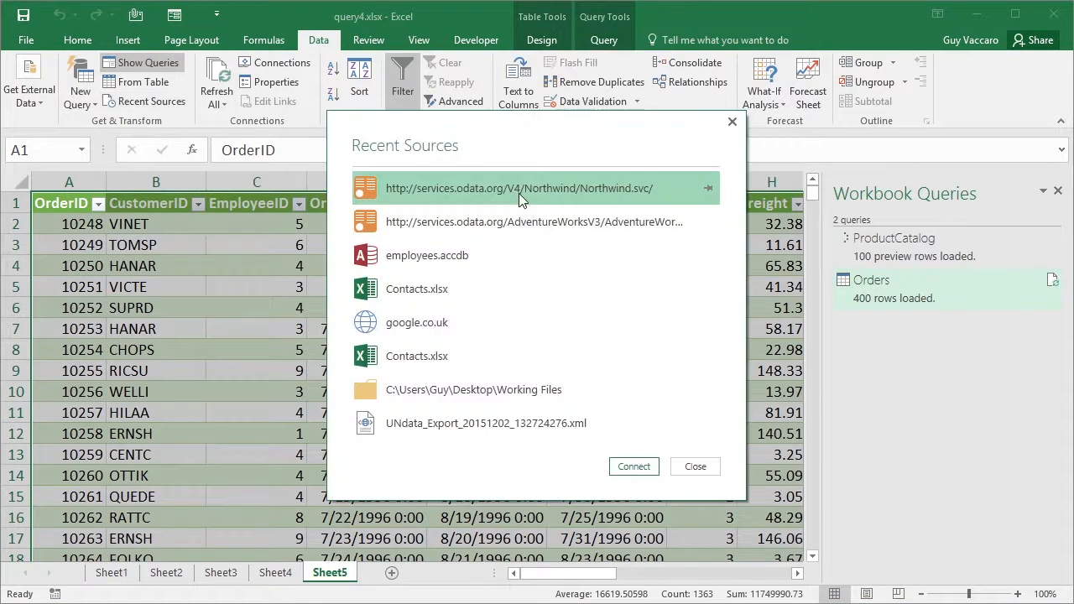
pyautogui.click(635, 467)
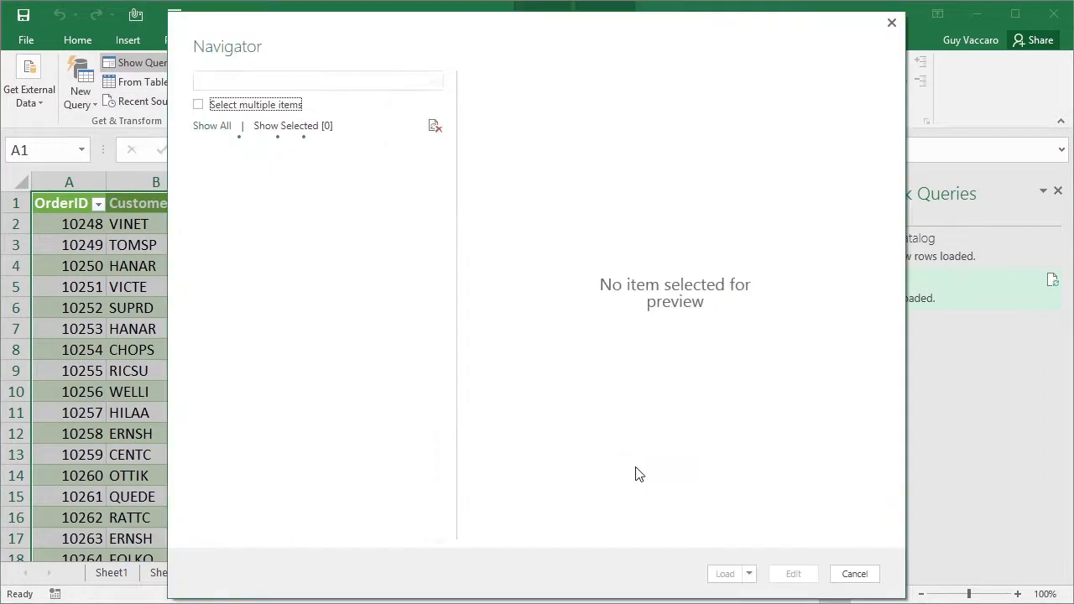
# - Select the Order_Details table and edit it as a query
pyautogui.click(264, 361)
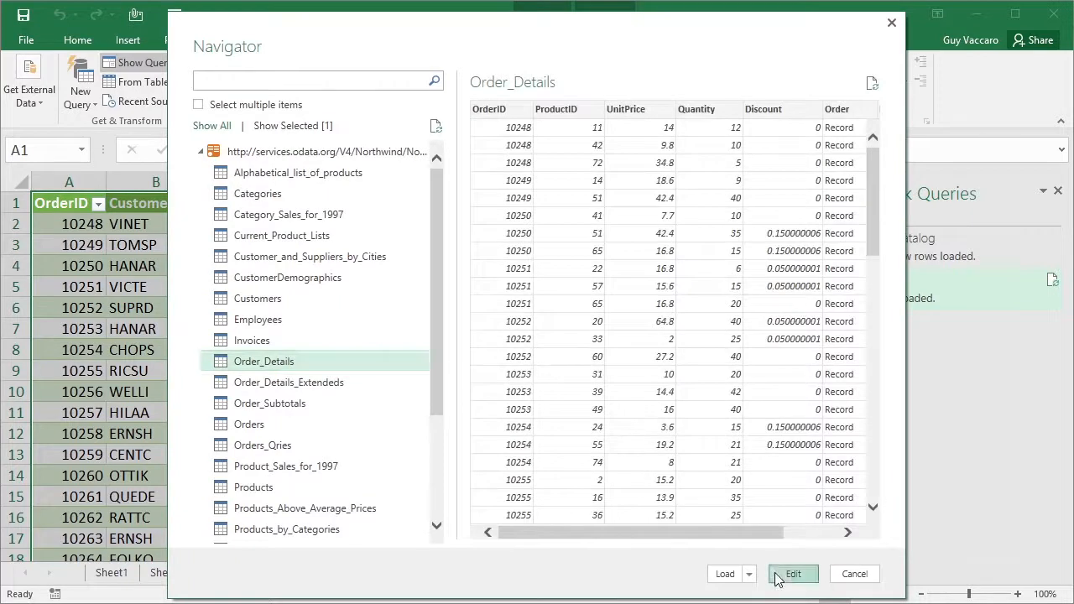
pyautogui.click(792, 574)
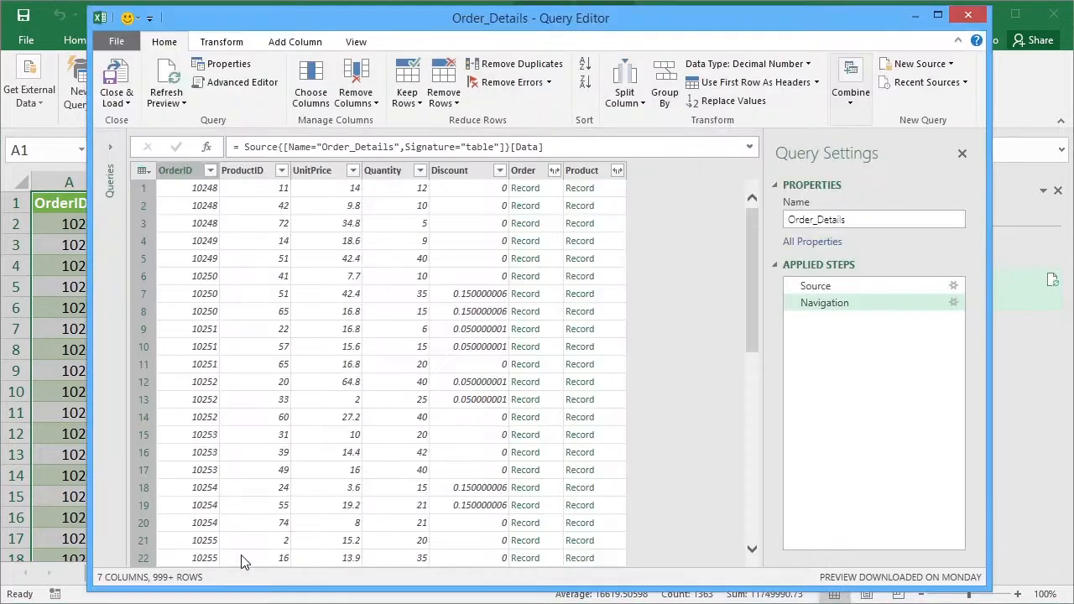
# - Keep the first 1,000 Order_Details rows and load the query to a new worksheet
pyautogui.click(406, 83)
pyautogui.write('10')
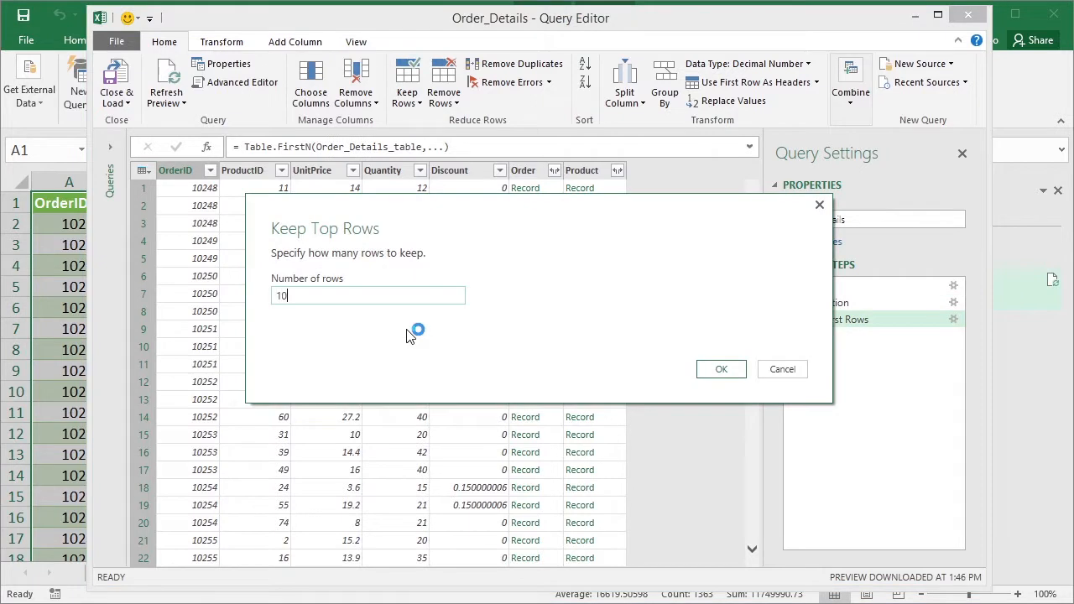
pyautogui.click(720, 370)
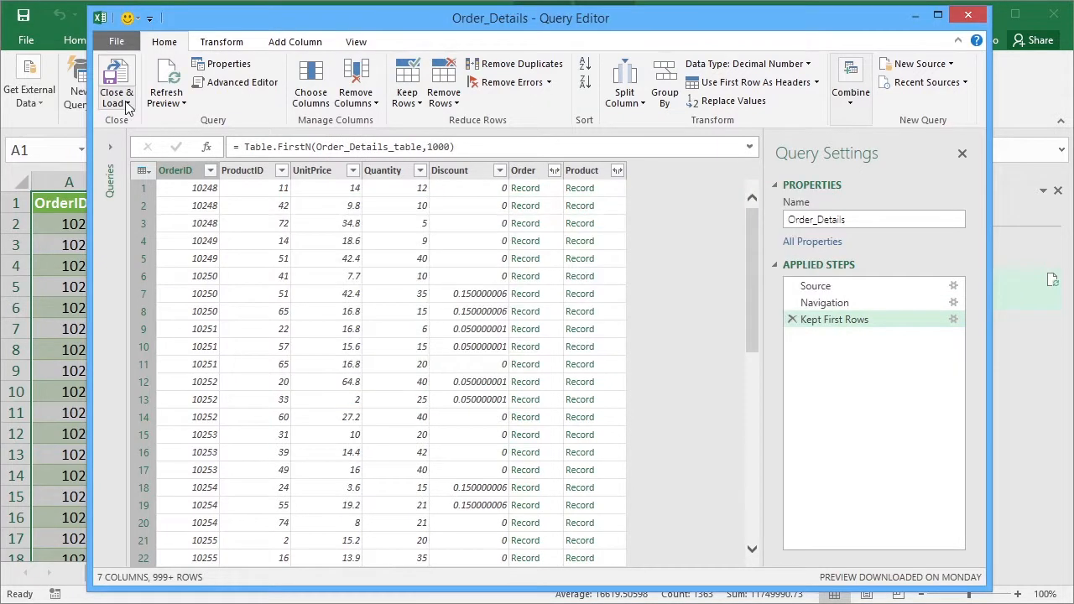
pyautogui.click(115, 82)
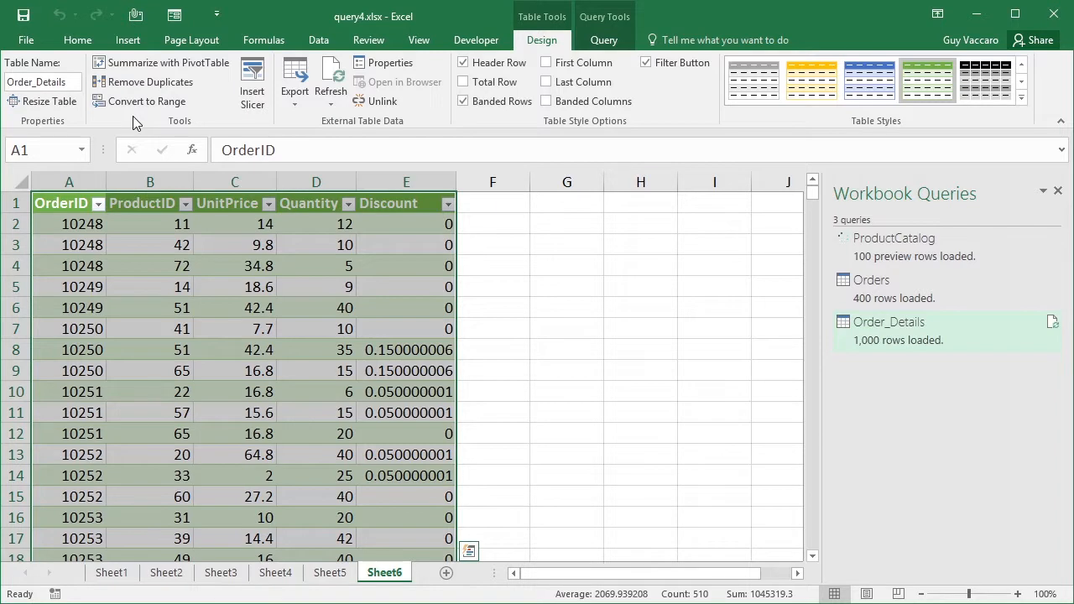
pyautogui.moveTo(178, 363)
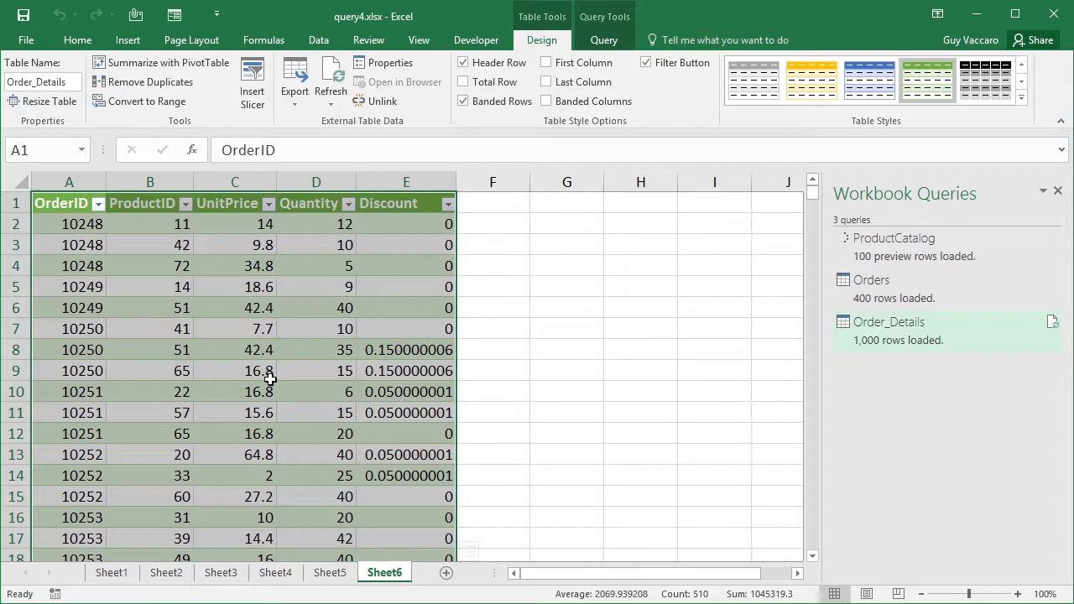
# - Reopen the loaded Order_Details table in the Query Editor and start Merge Queries from Combine
pyautogui.click(258, 371)
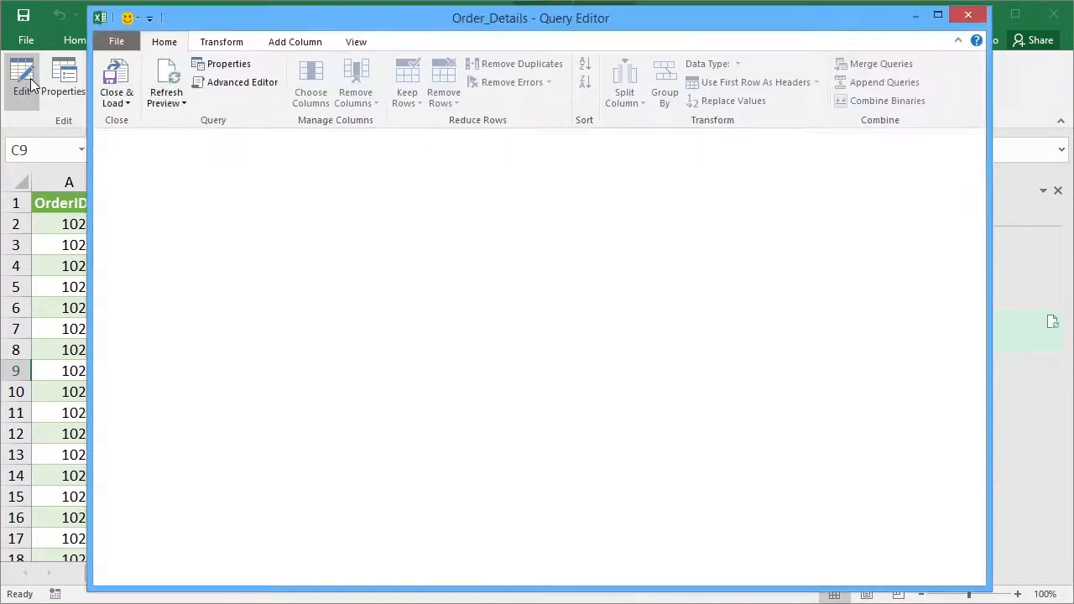
pyautogui.click(22, 80)
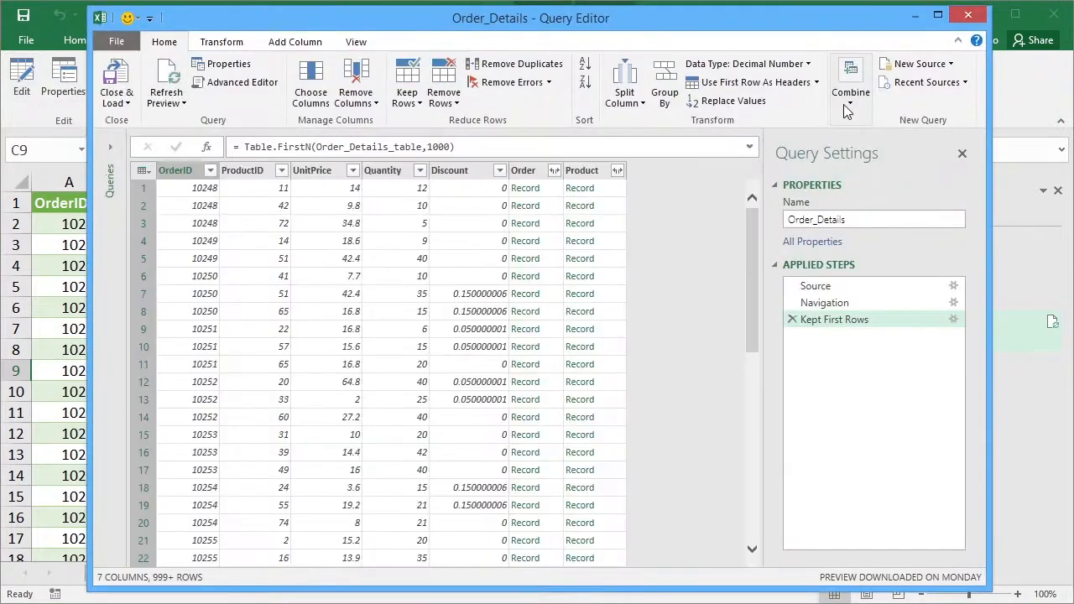
pyautogui.click(849, 84)
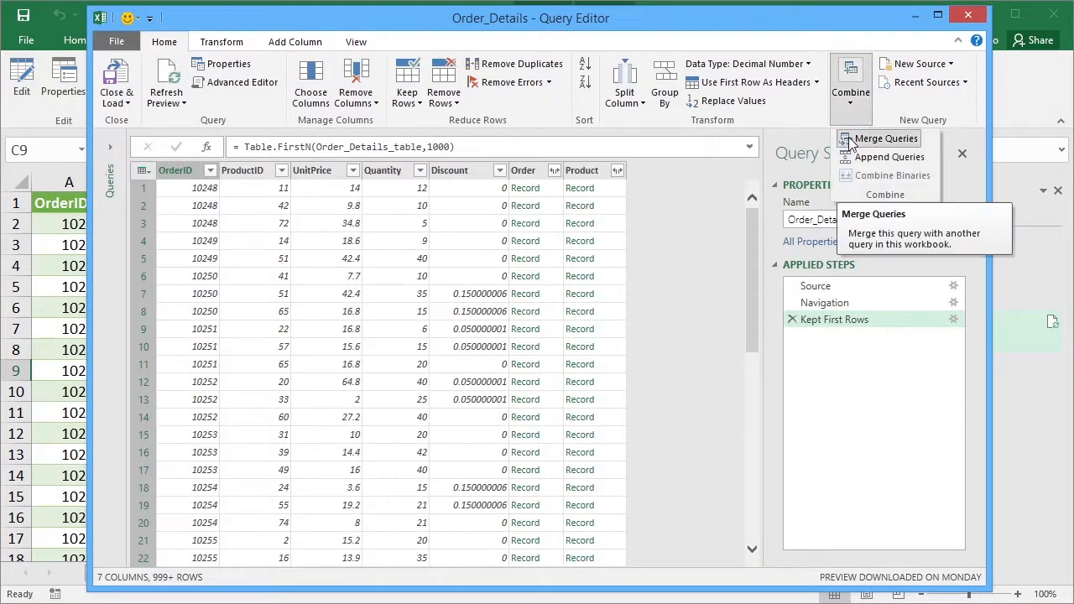
pyautogui.click(886, 138)
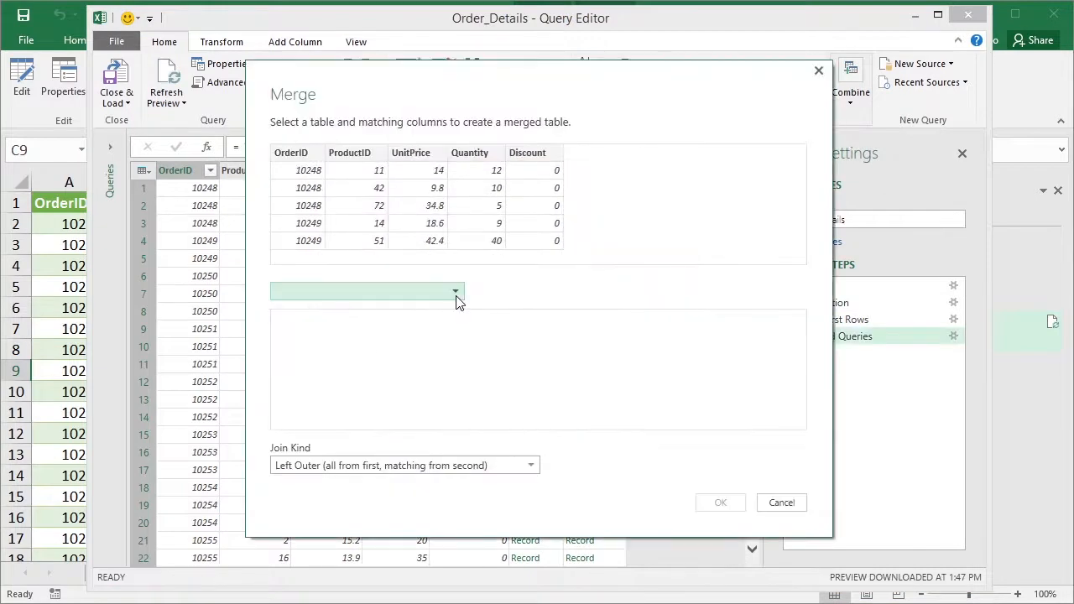
# - Choose Orders as the second table and match both tables on the OrderID column
pyautogui.click(456, 292)
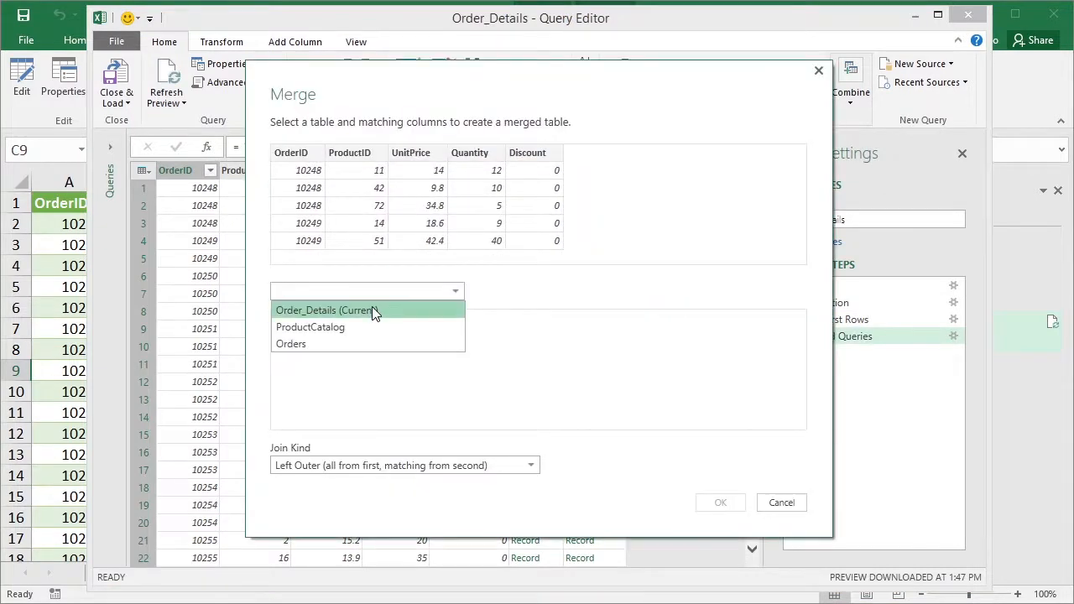
pyautogui.click(291, 344)
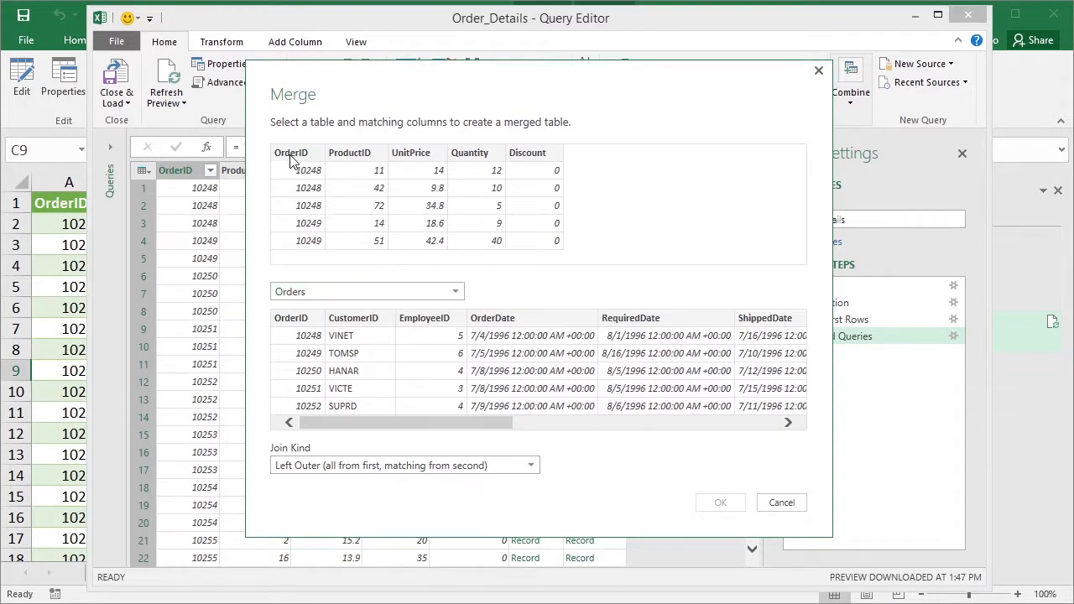
pyautogui.click(292, 317)
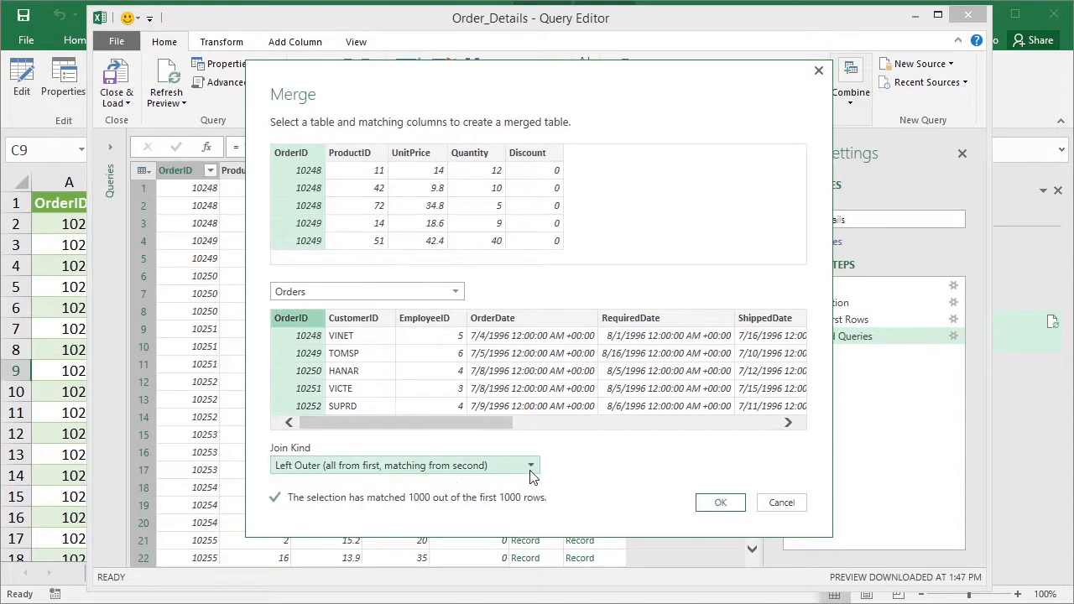
pyautogui.click(531, 465)
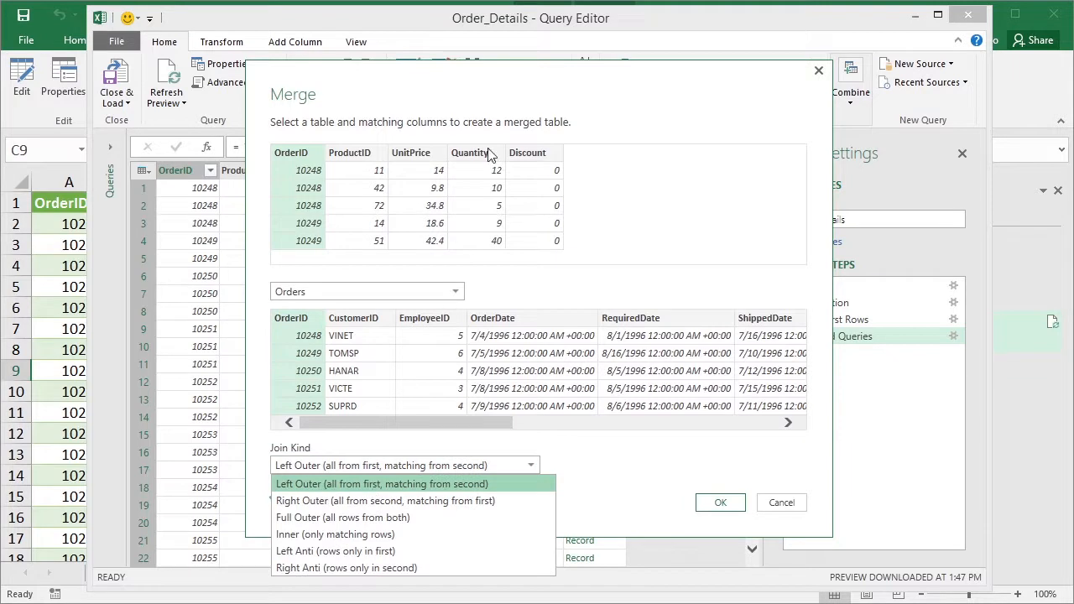
pyautogui.moveTo(483, 494)
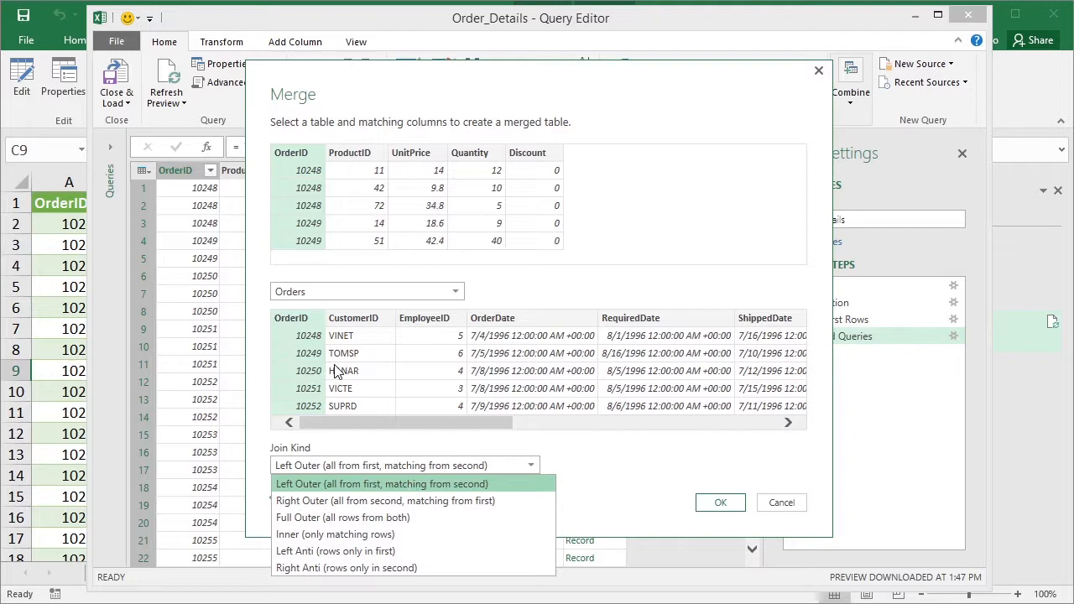
pyautogui.moveTo(372, 329)
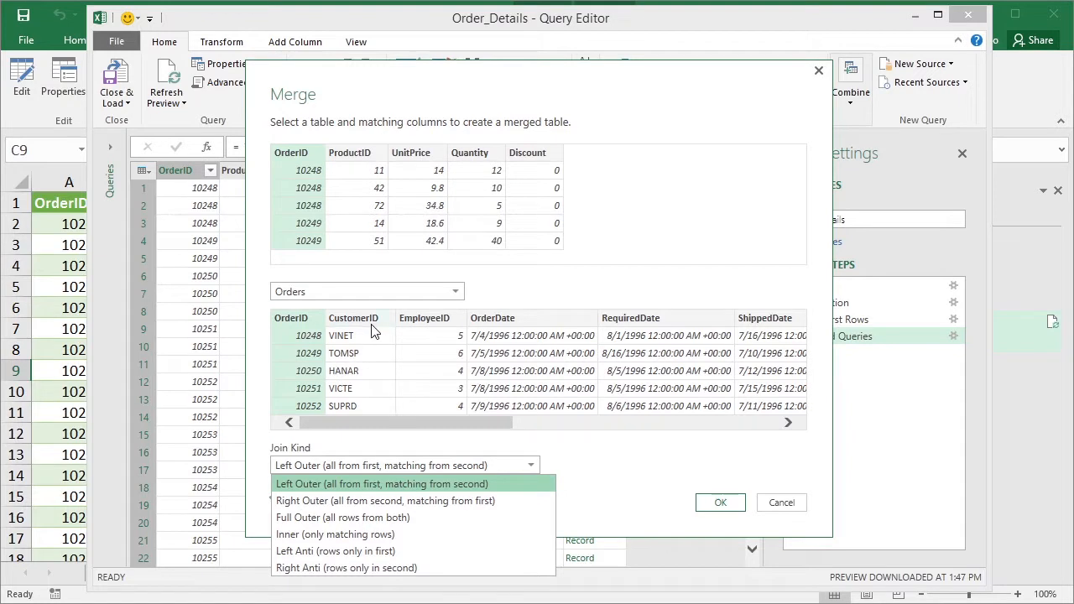
pyautogui.moveTo(325, 168)
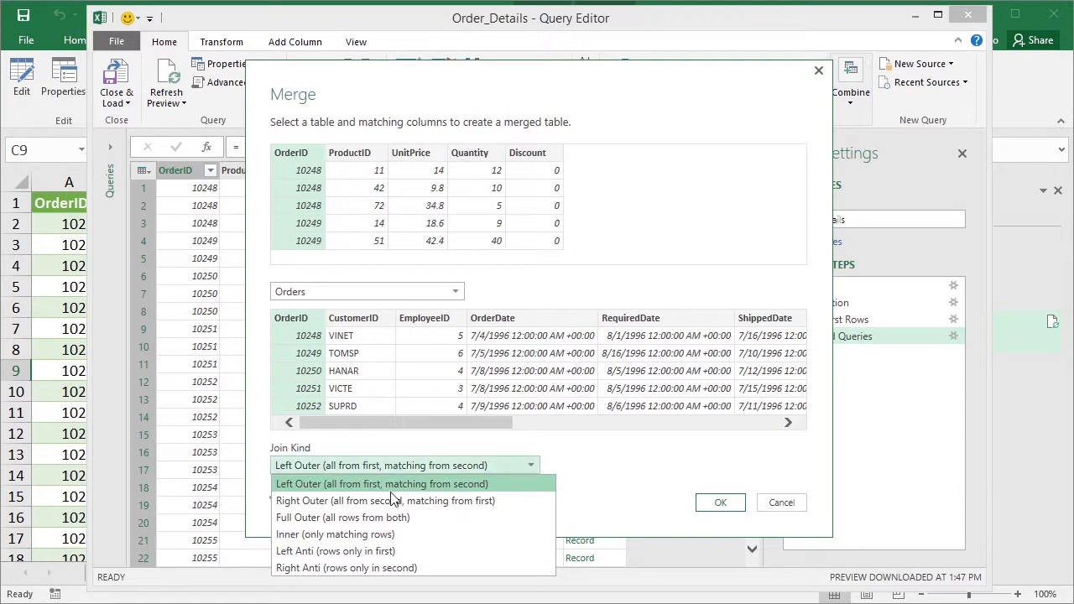
pyautogui.moveTo(433, 517)
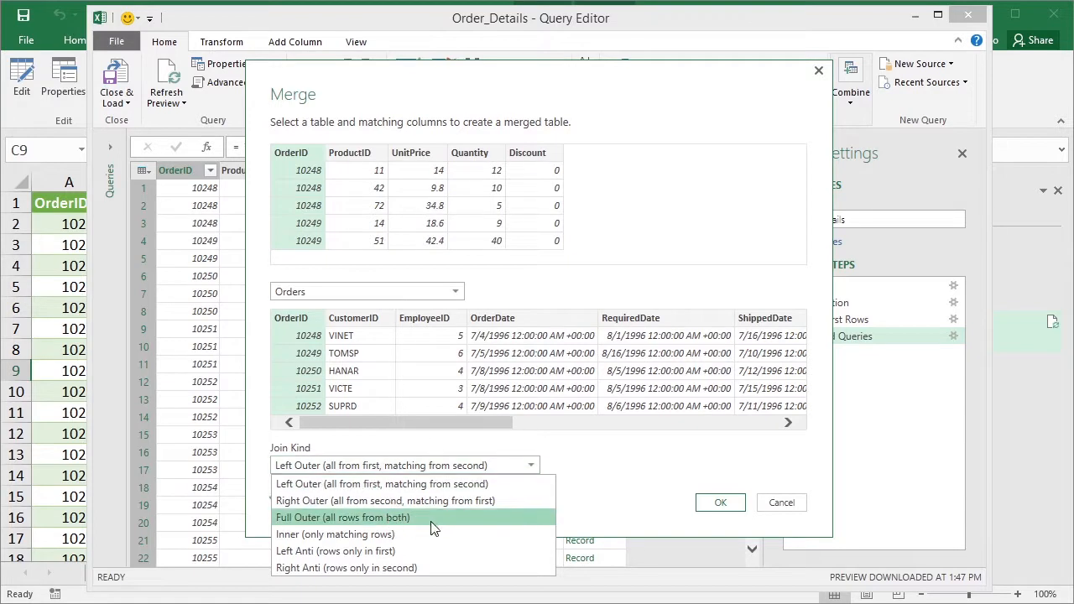
pyautogui.moveTo(383, 534)
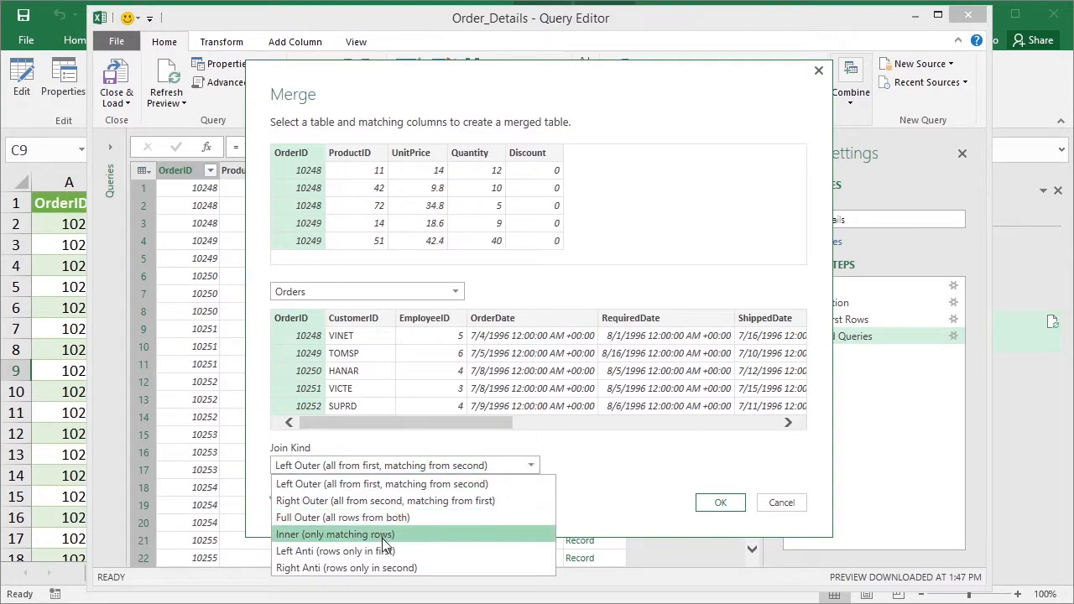
pyautogui.moveTo(382, 551)
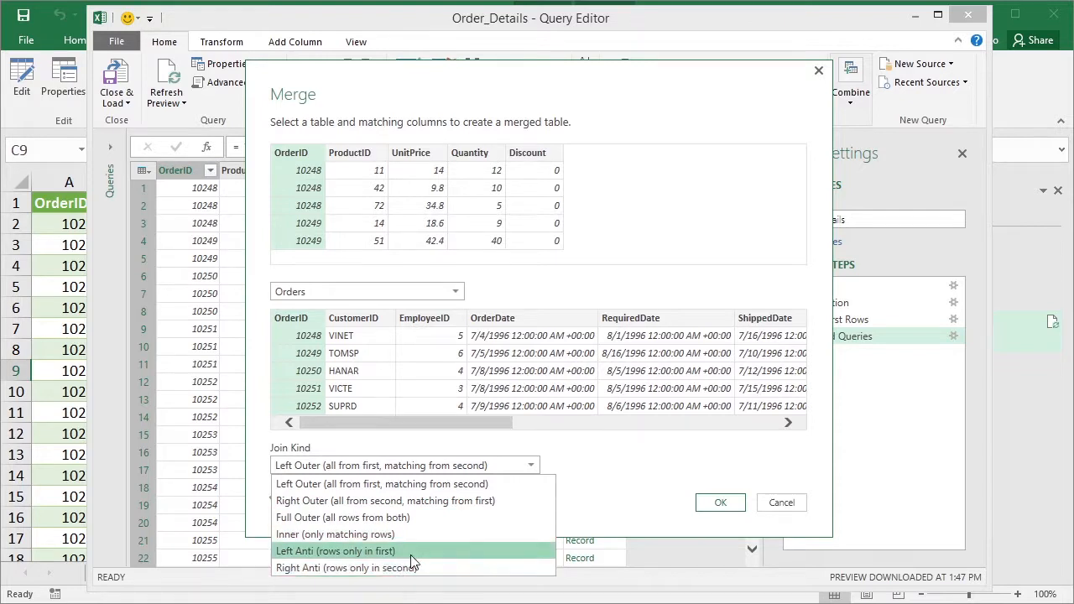
pyautogui.moveTo(411, 567)
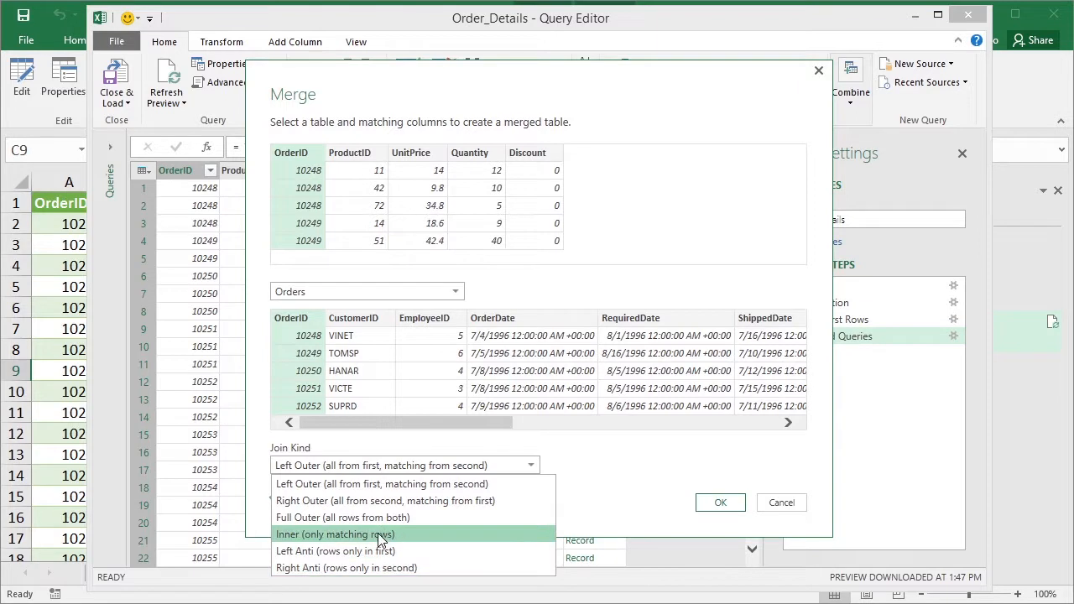
# - Set the join kind to Inner (only matching rows) and confirm the merge with Orders
pyautogui.click(335, 534)
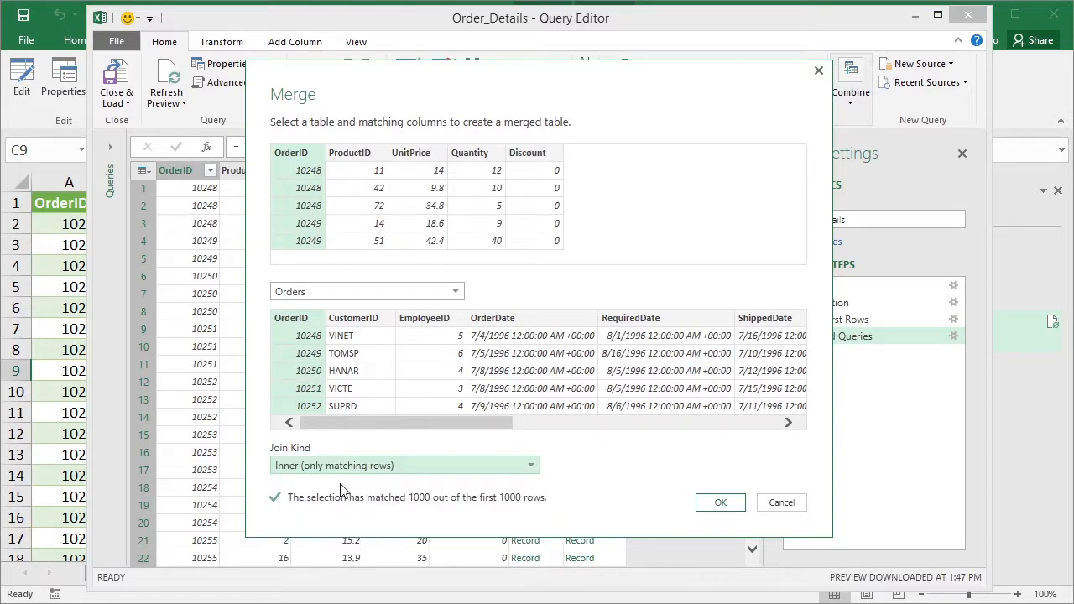
pyautogui.click(718, 501)
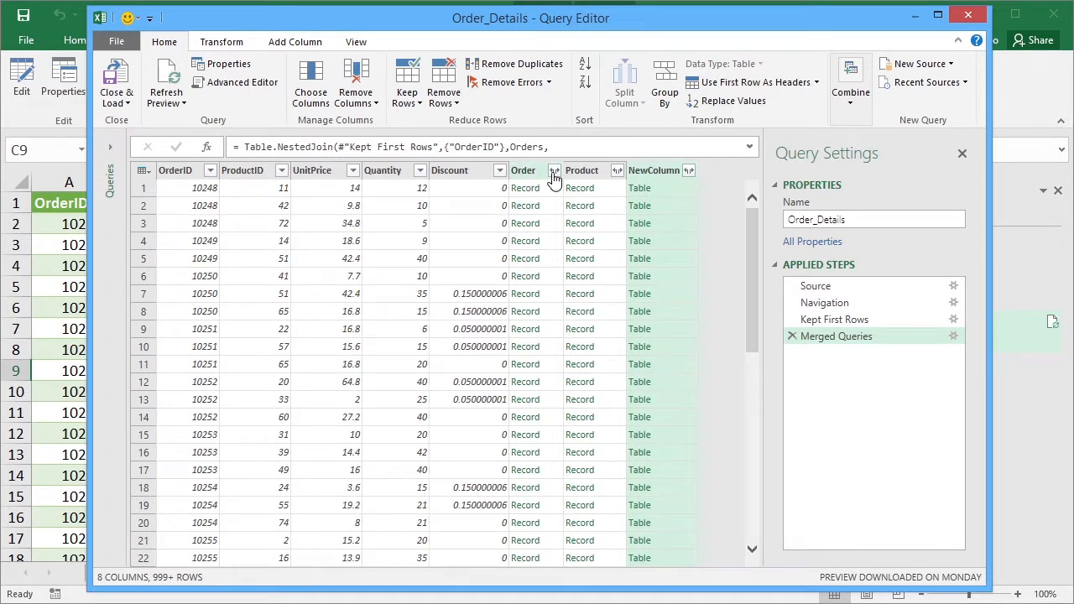
# - Expand the Order column to only CustomerID, OrderDate and ShippedDate fields
pyautogui.click(553, 172)
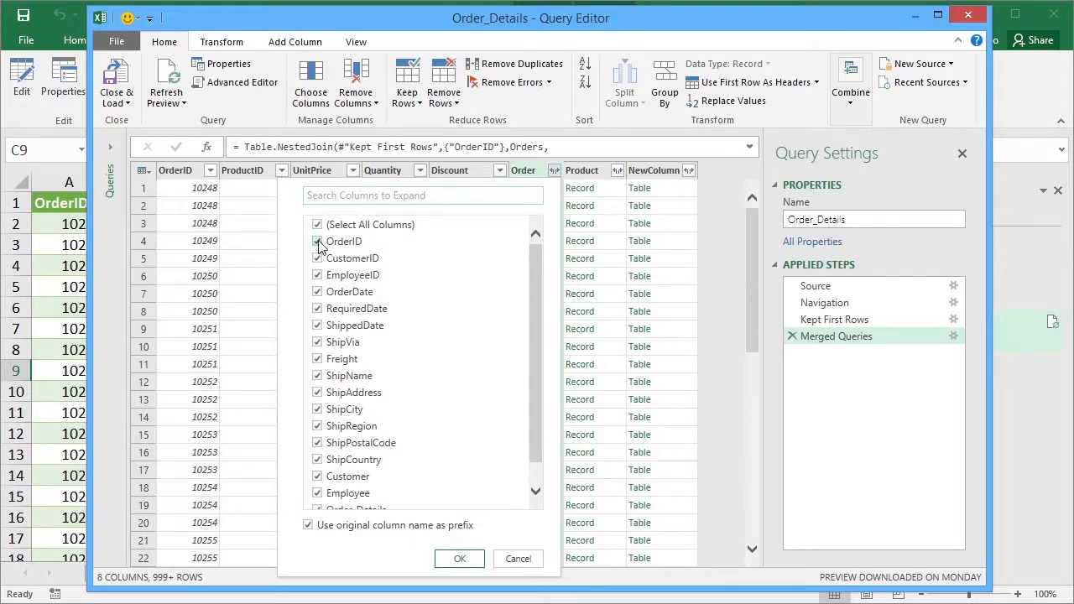
pyautogui.click(317, 225)
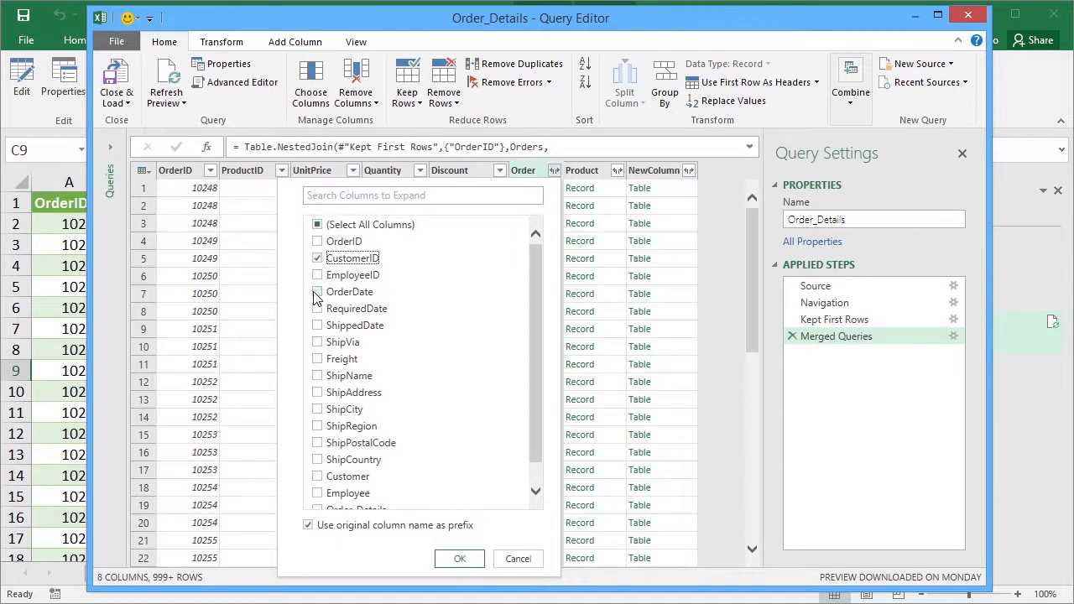
pyautogui.click(317, 292)
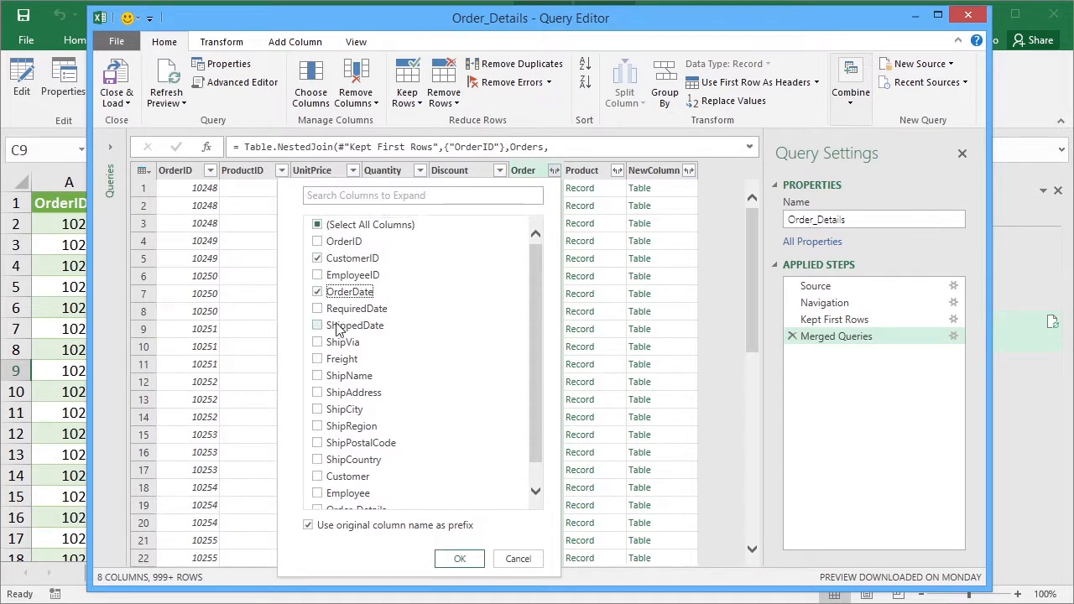
pyautogui.scroll(-3)
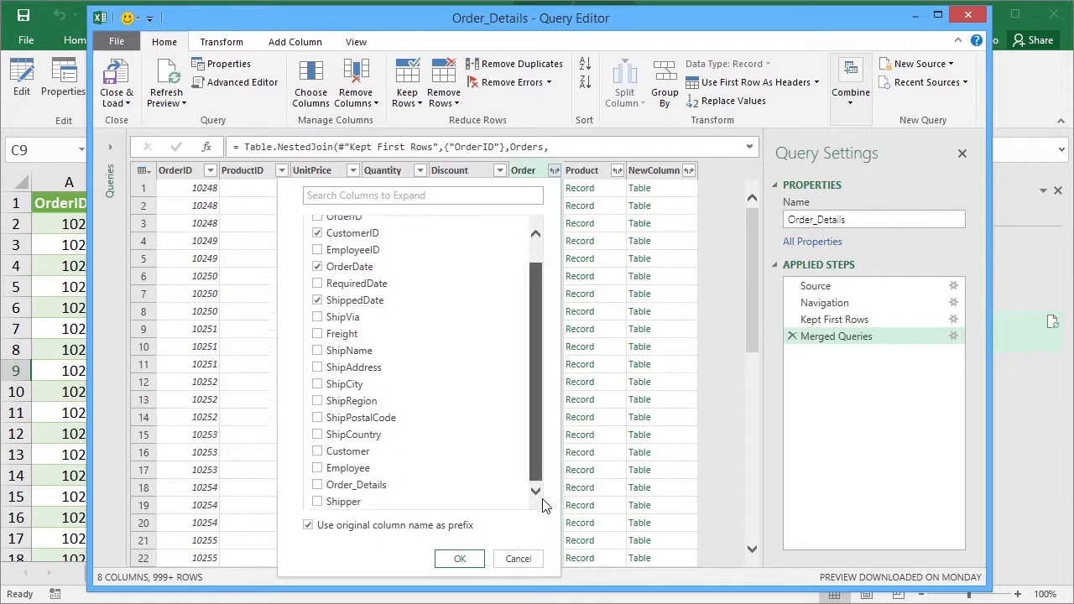
pyautogui.click(459, 558)
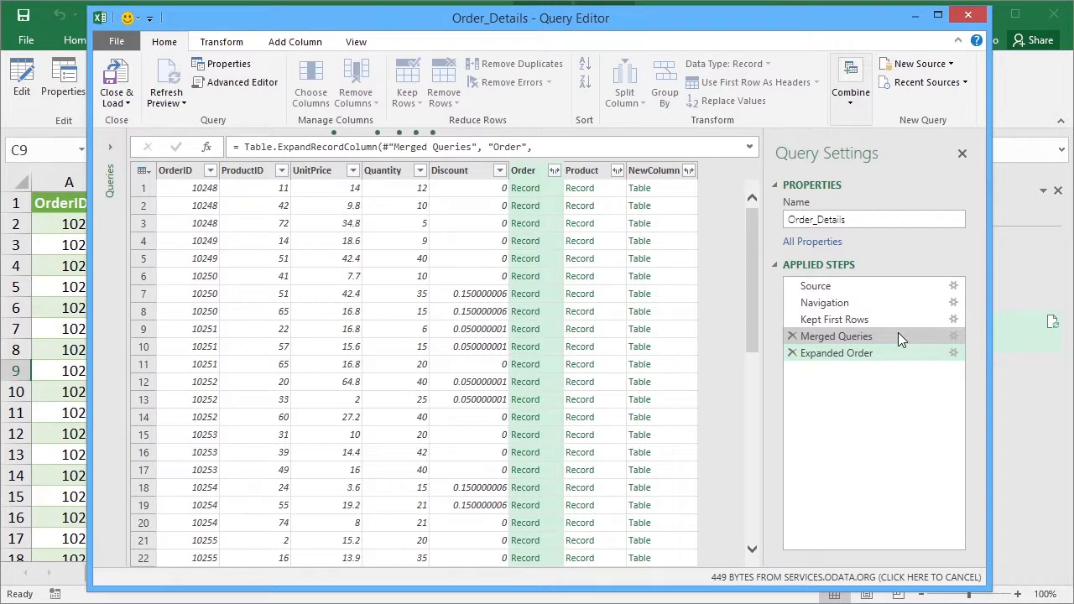
# - Inspect the Expanded Order step's preview showing Order.CustomerID and Order.OrderDate values like VINET and 7/4/1996
pyautogui.click(836, 353)
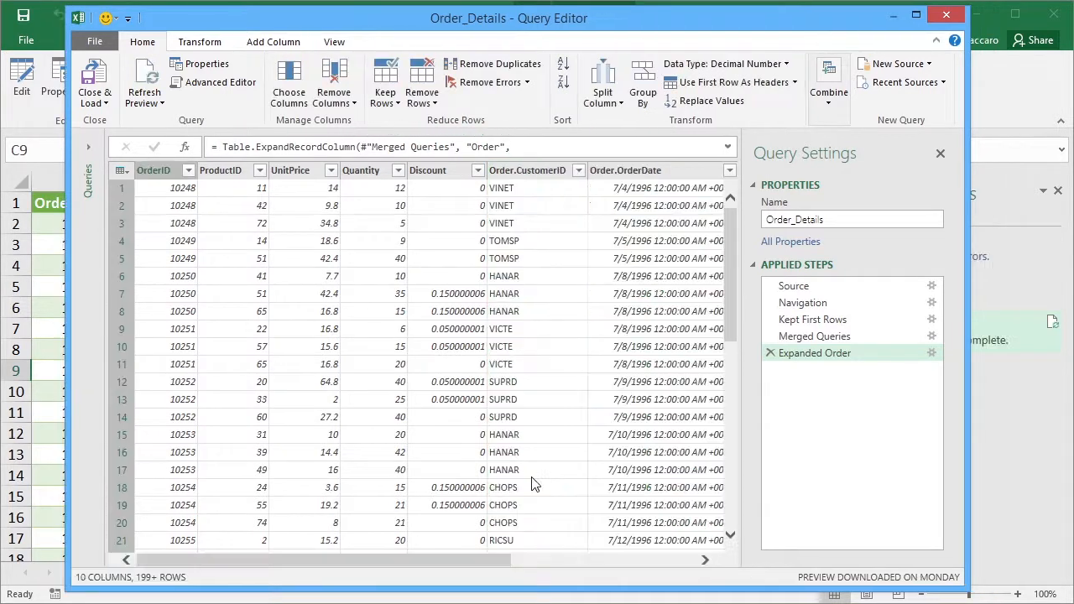
pyautogui.moveTo(535, 195)
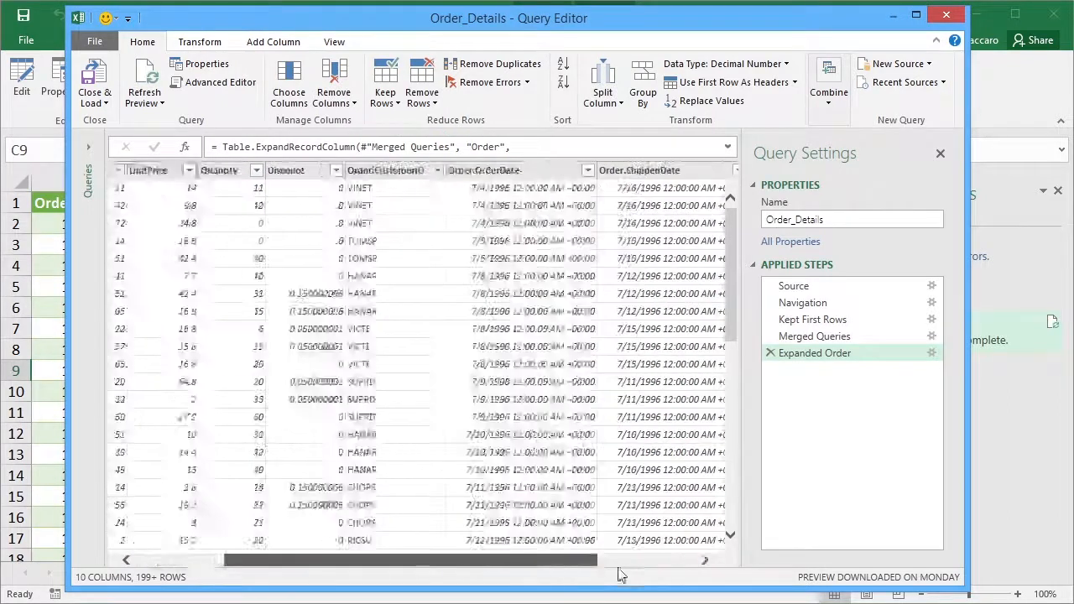
pyautogui.hscroll(-3)
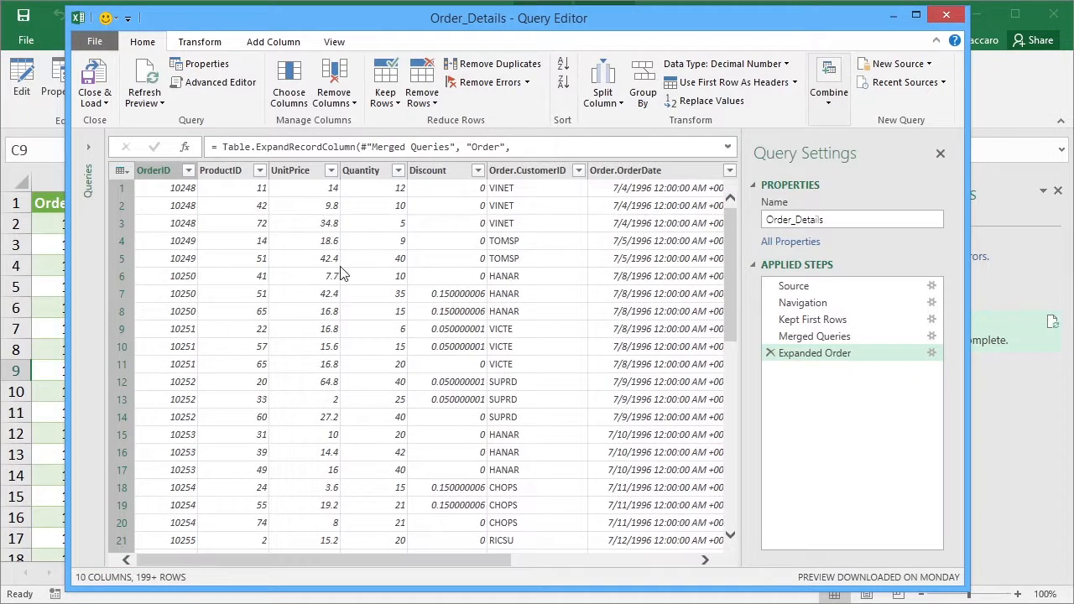
# - Keep only the first 100 rows of the merged Order_Details query
pyautogui.click(386, 76)
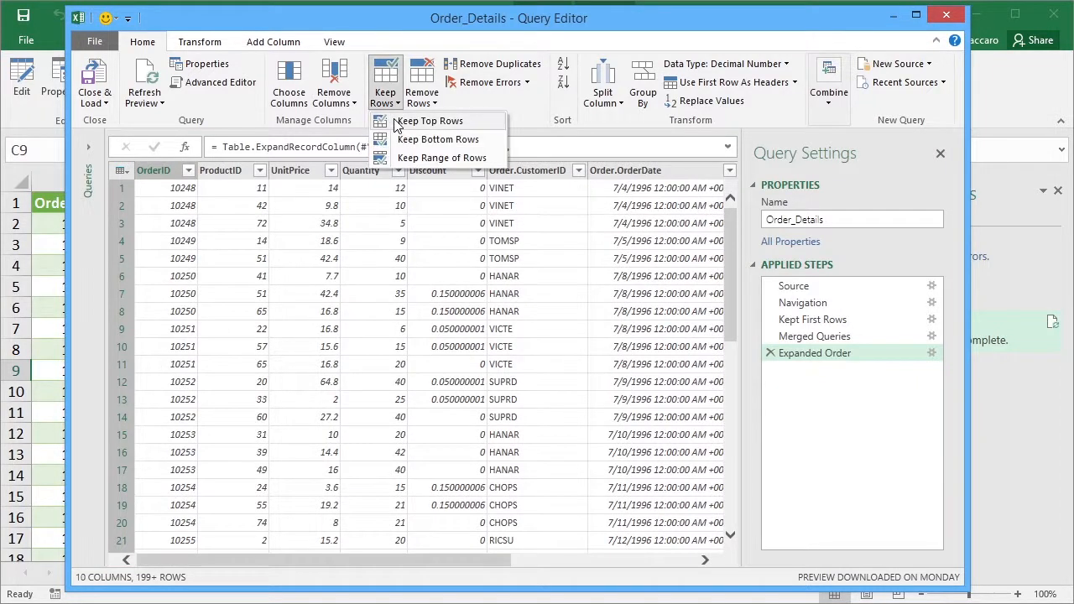
pyautogui.click(430, 121)
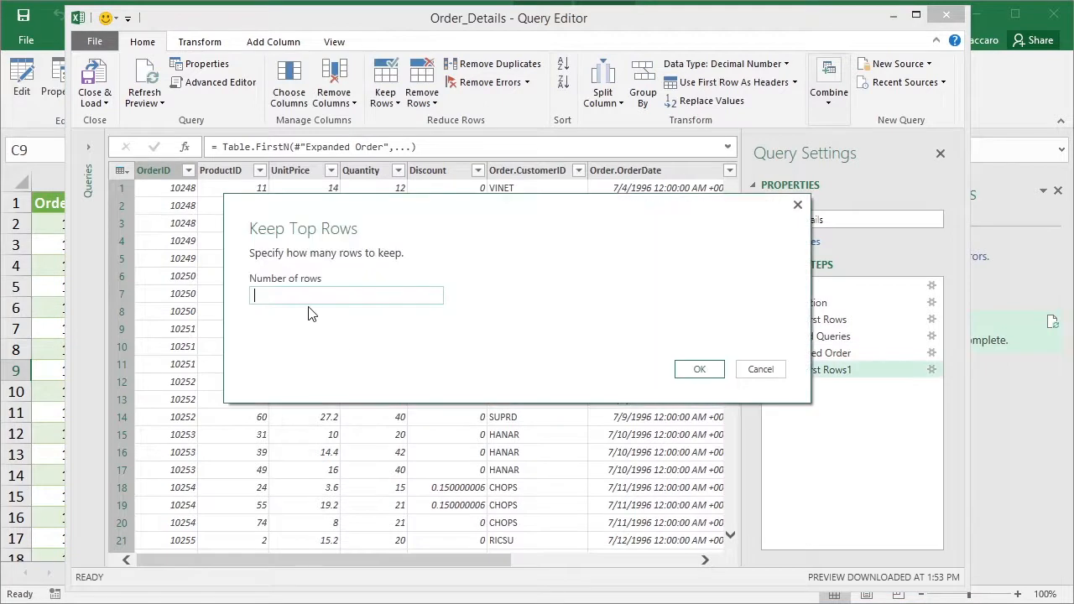
pyautogui.click(698, 369)
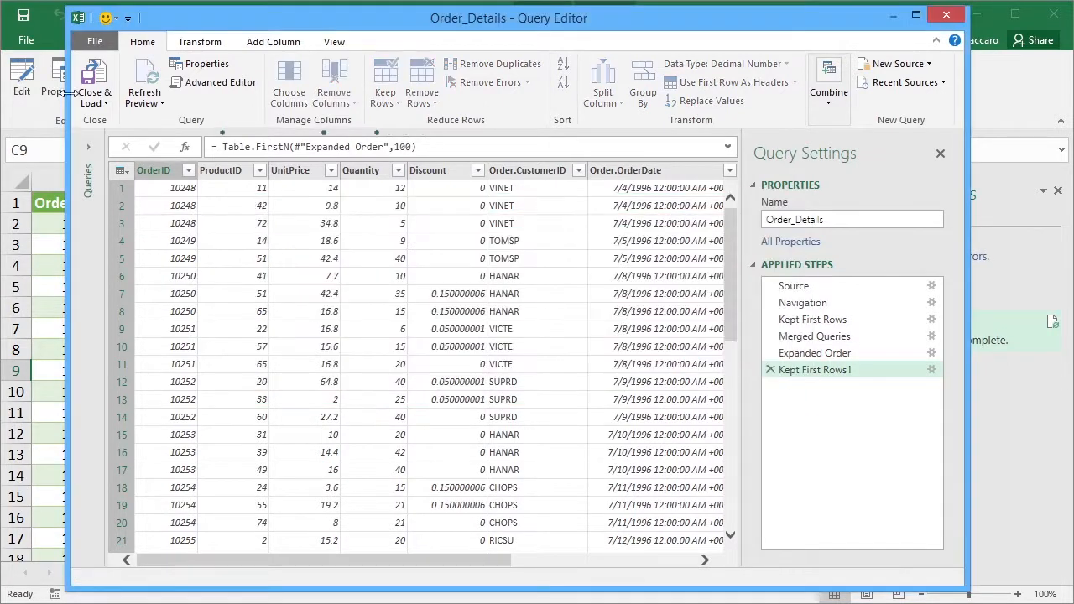